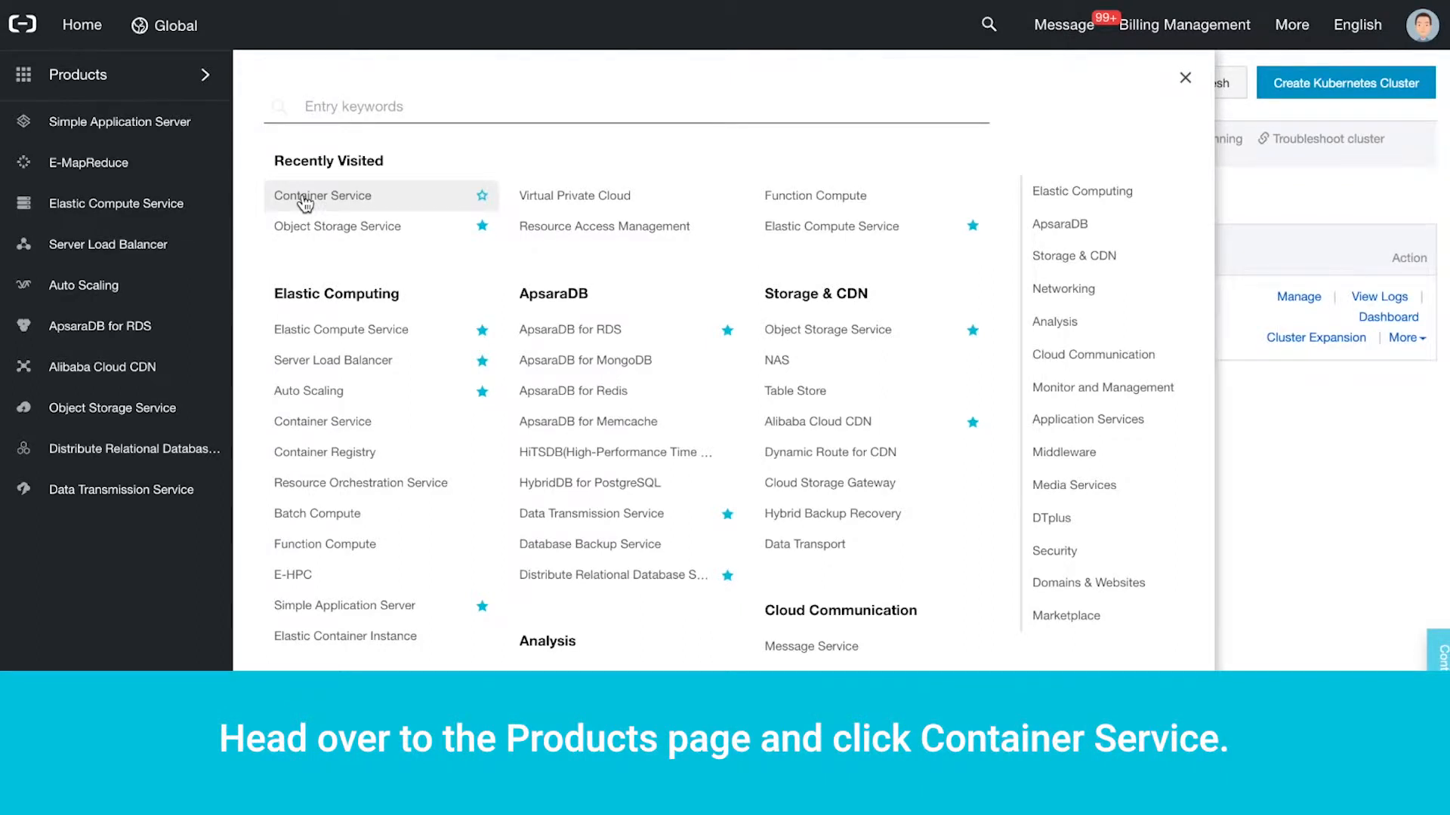
Step: Open Container Service to show the Cluster List with k8s-cluster running on 6 nodes
click(322, 195)
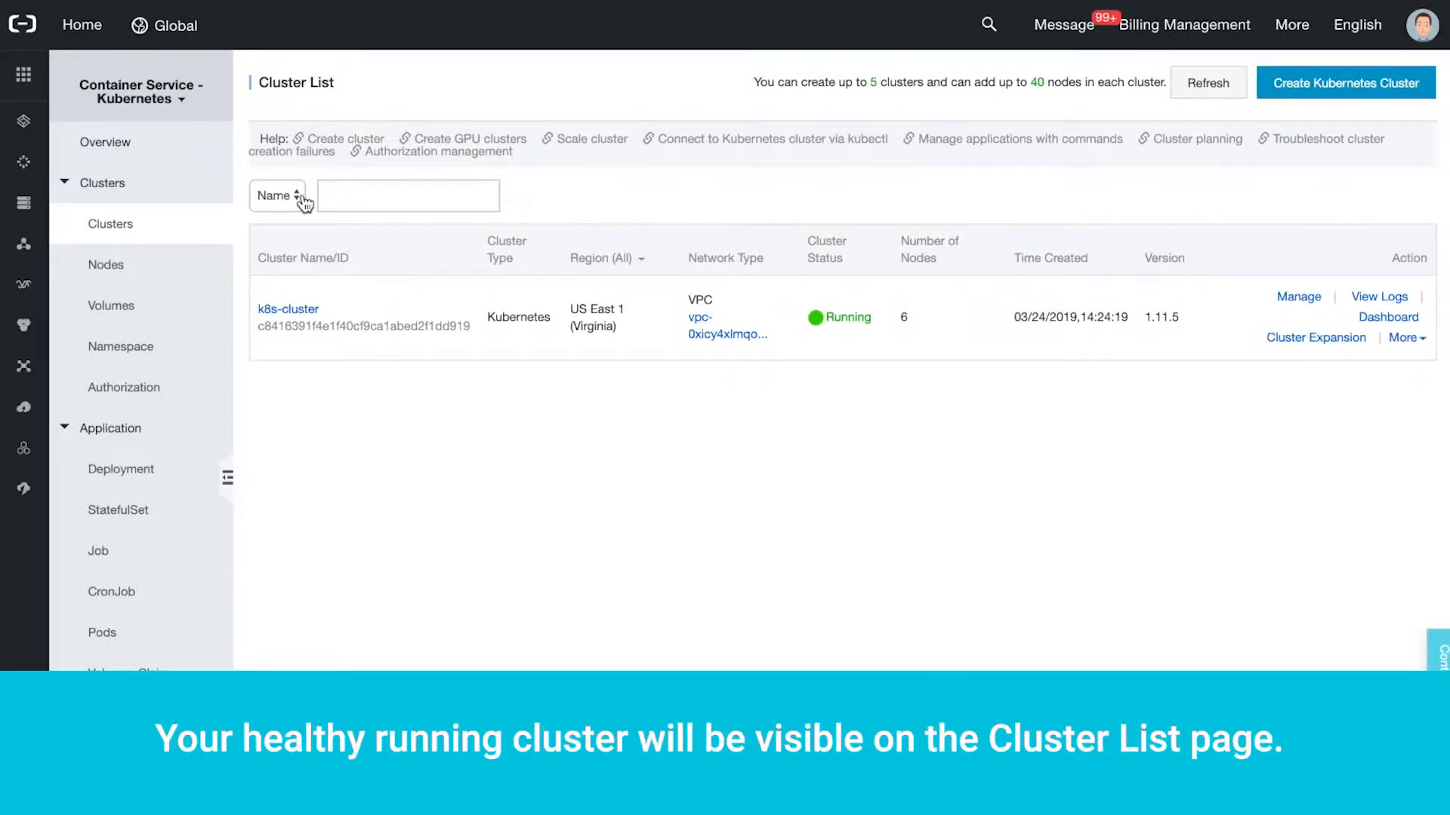
mouse_move(825, 338)
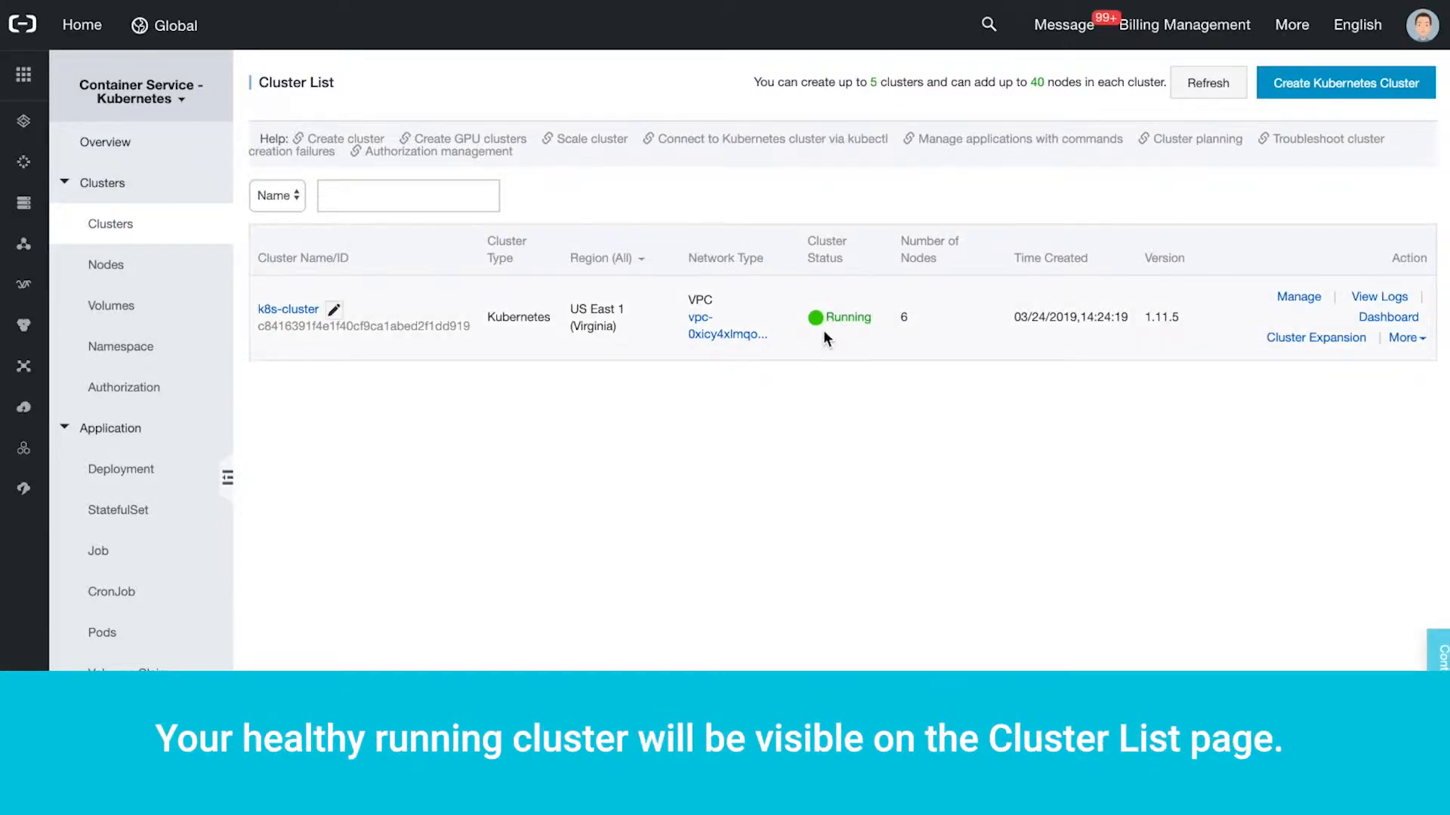
mouse_move(288, 316)
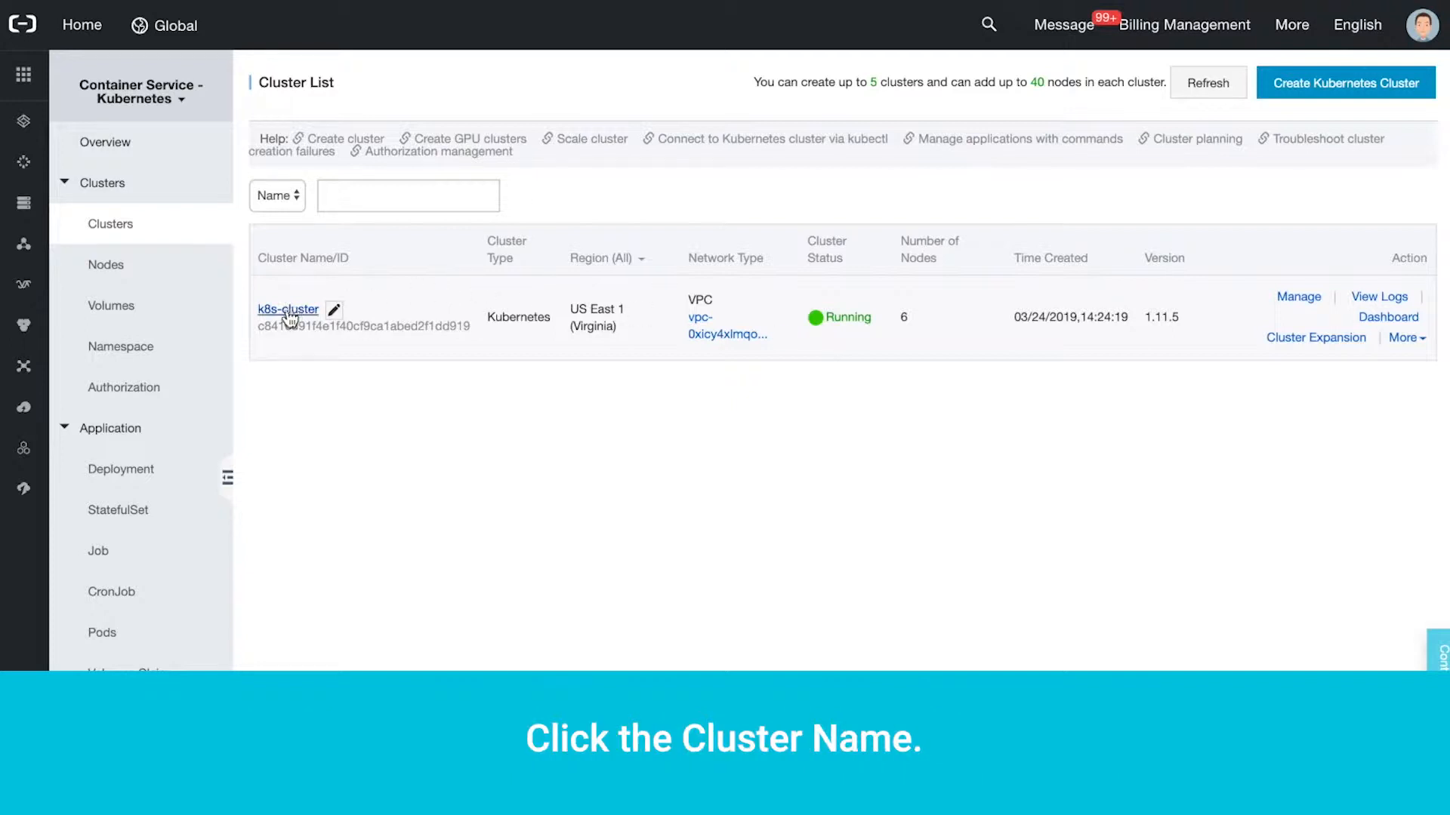
Step: Open k8s-cluster's detail page and select the master node SSH IP address
click(288, 309)
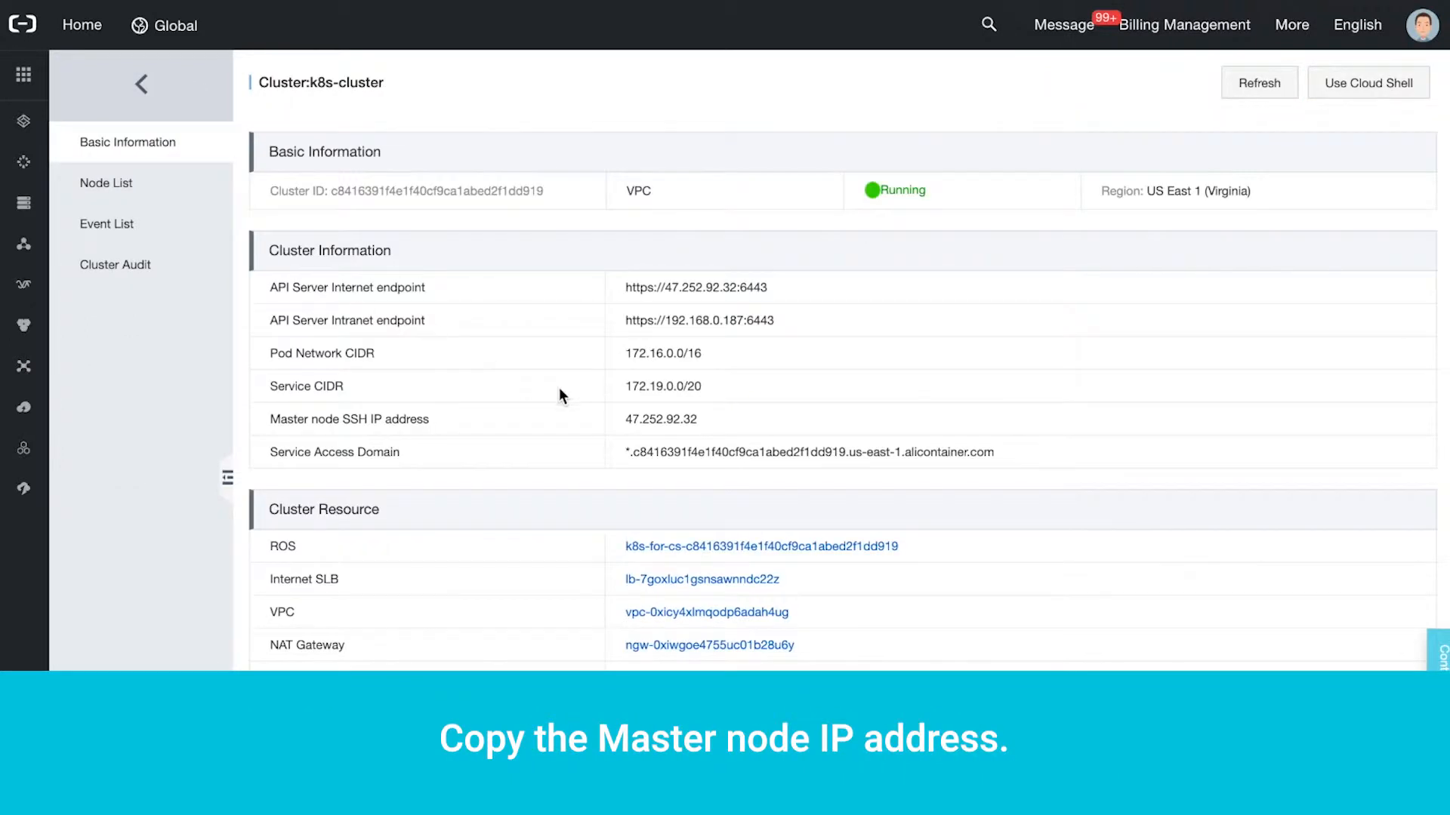
double_click(660, 419)
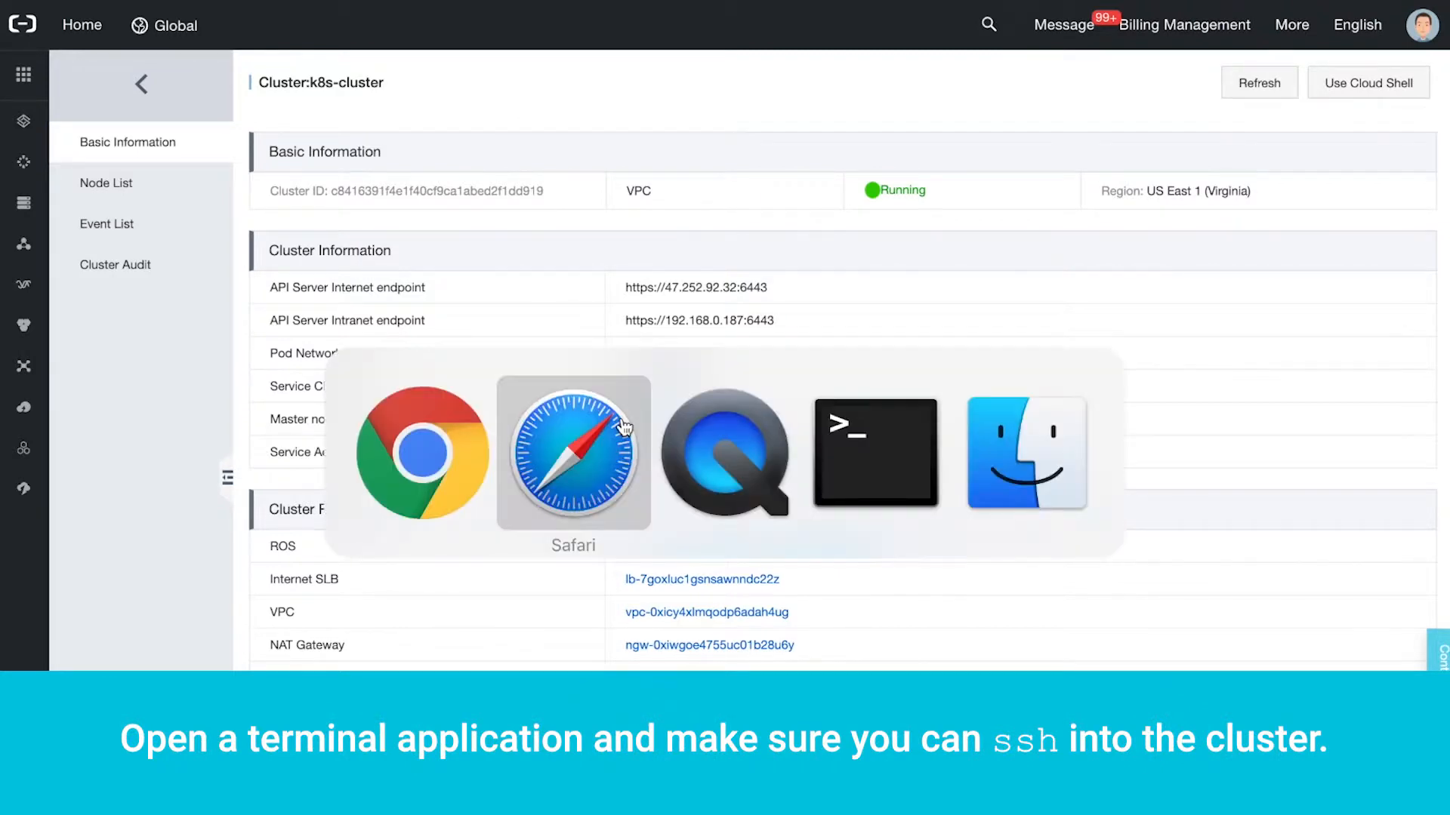
click(873, 453)
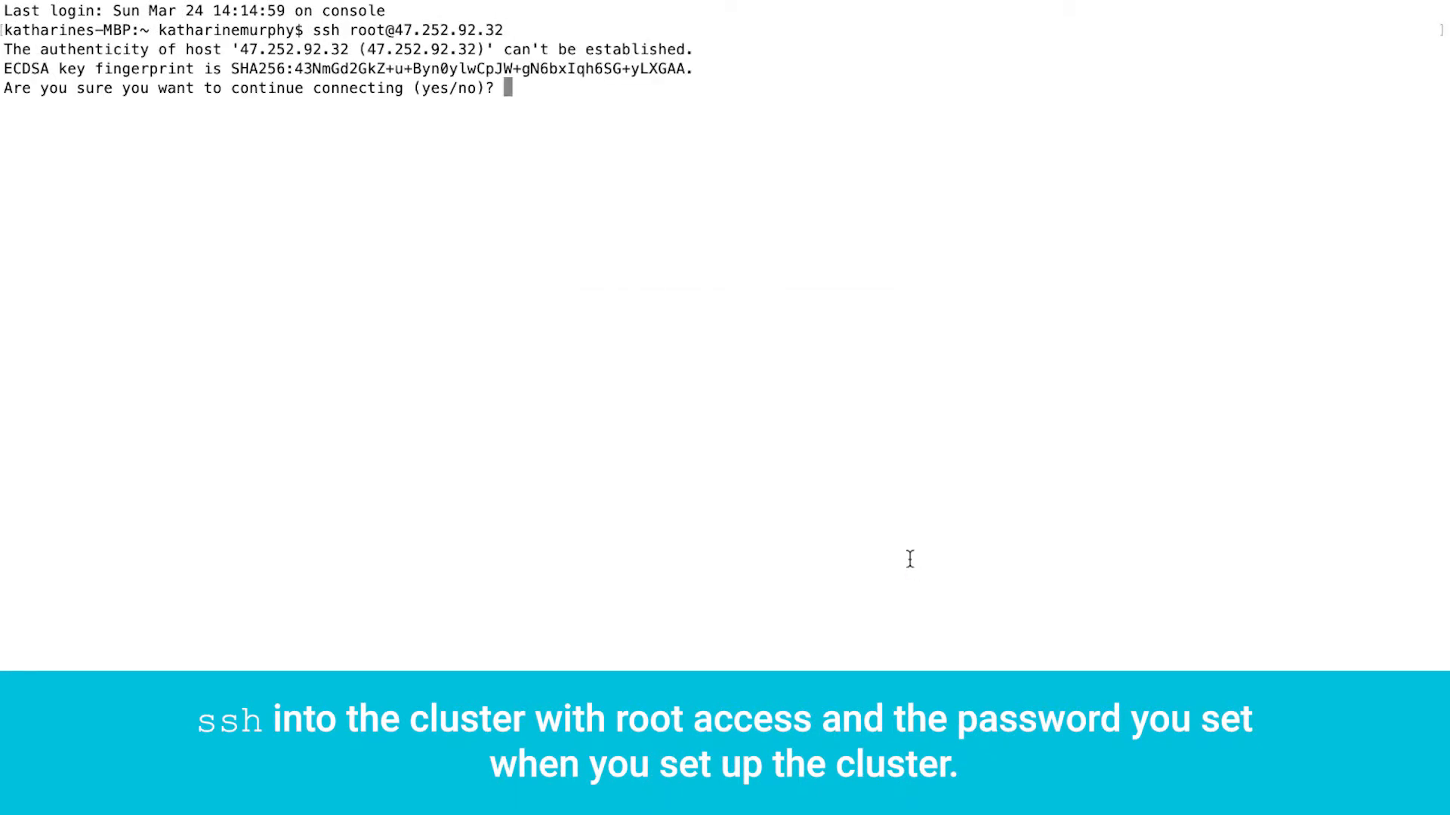
text(yes)
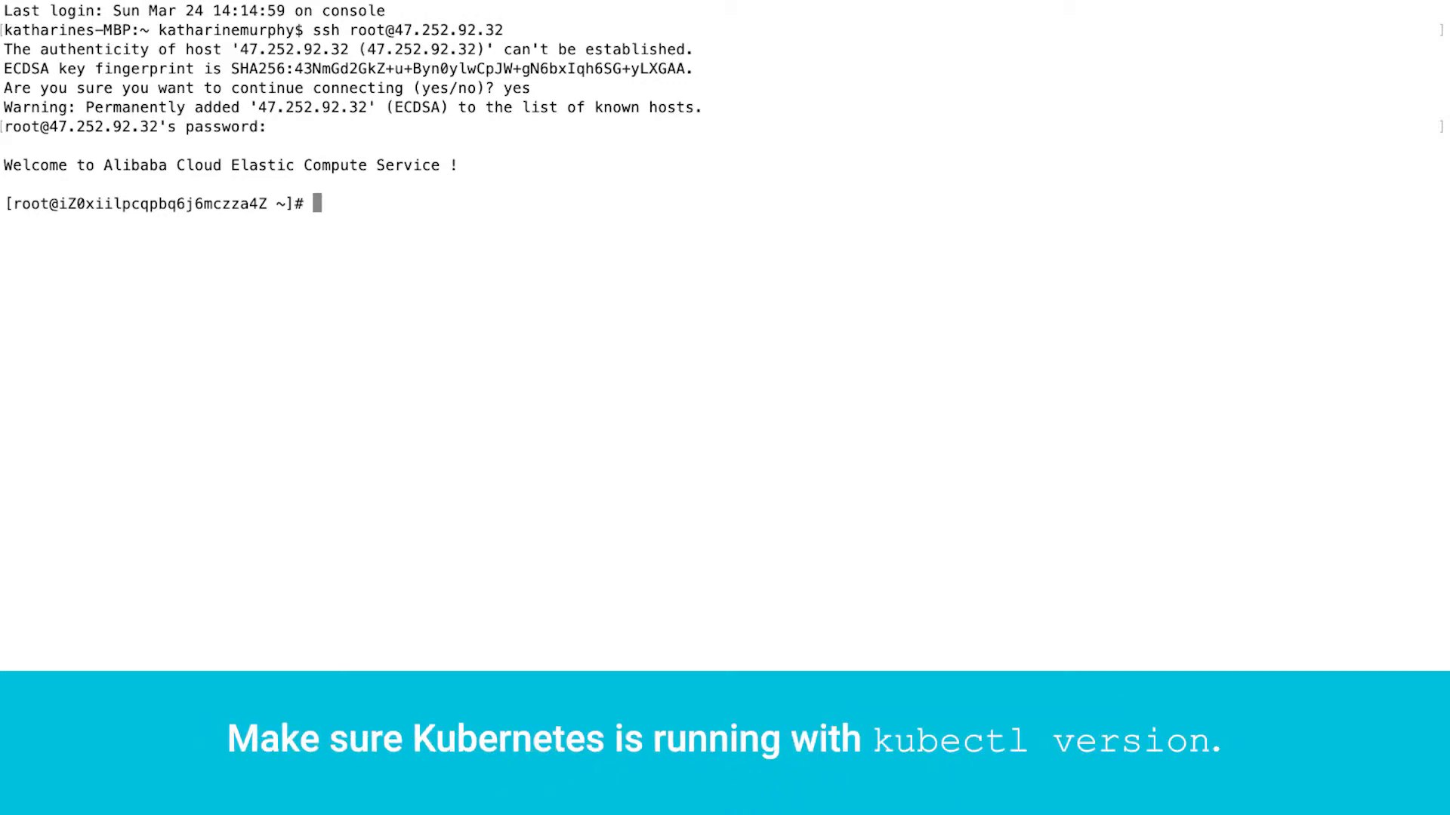
text(ku)
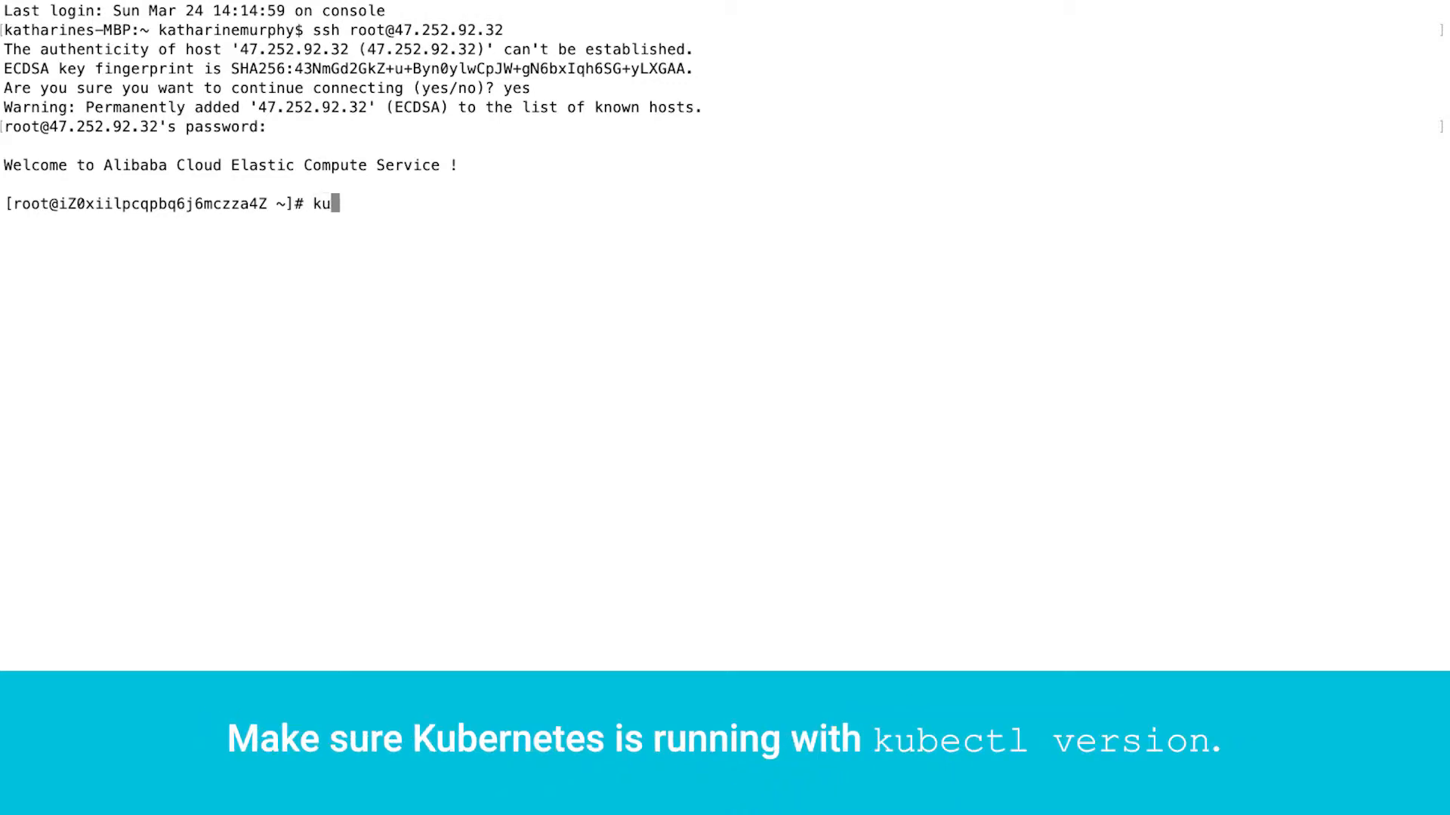
text(bectl version)
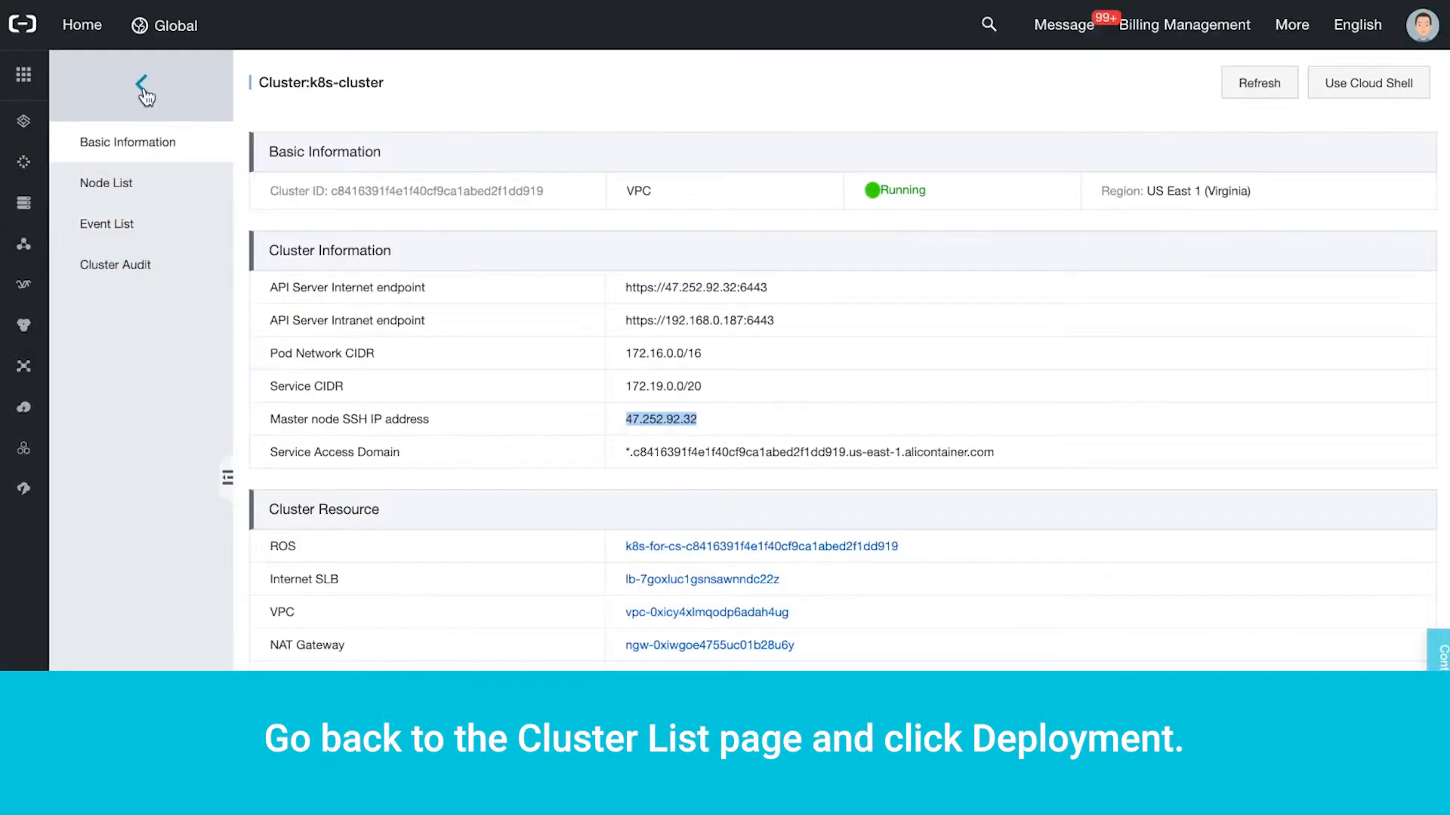
Step: Return to the Cluster List and open k8s-cluster's empty Deployment page
click(144, 83)
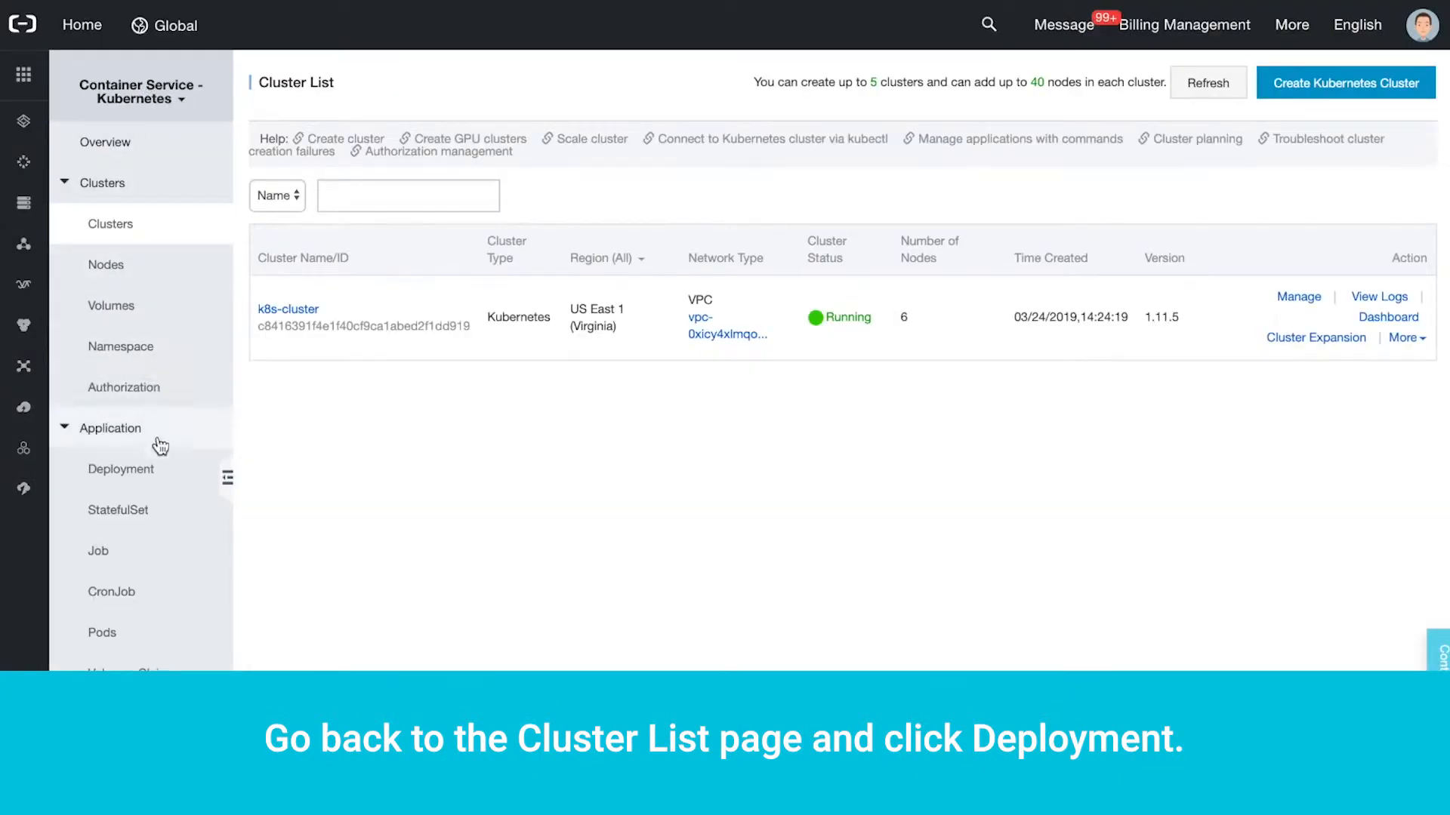
click(120, 469)
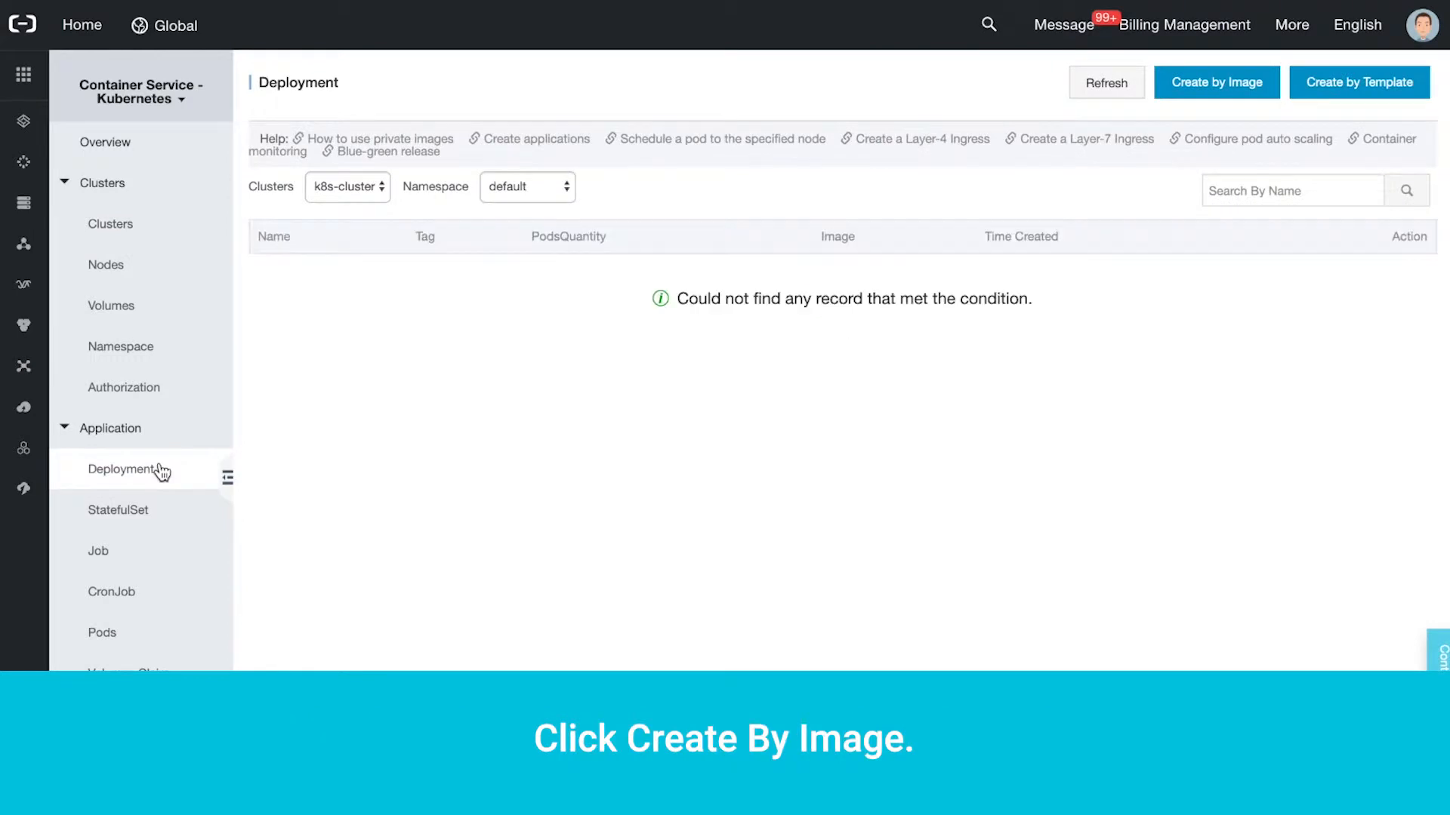
click(1216, 82)
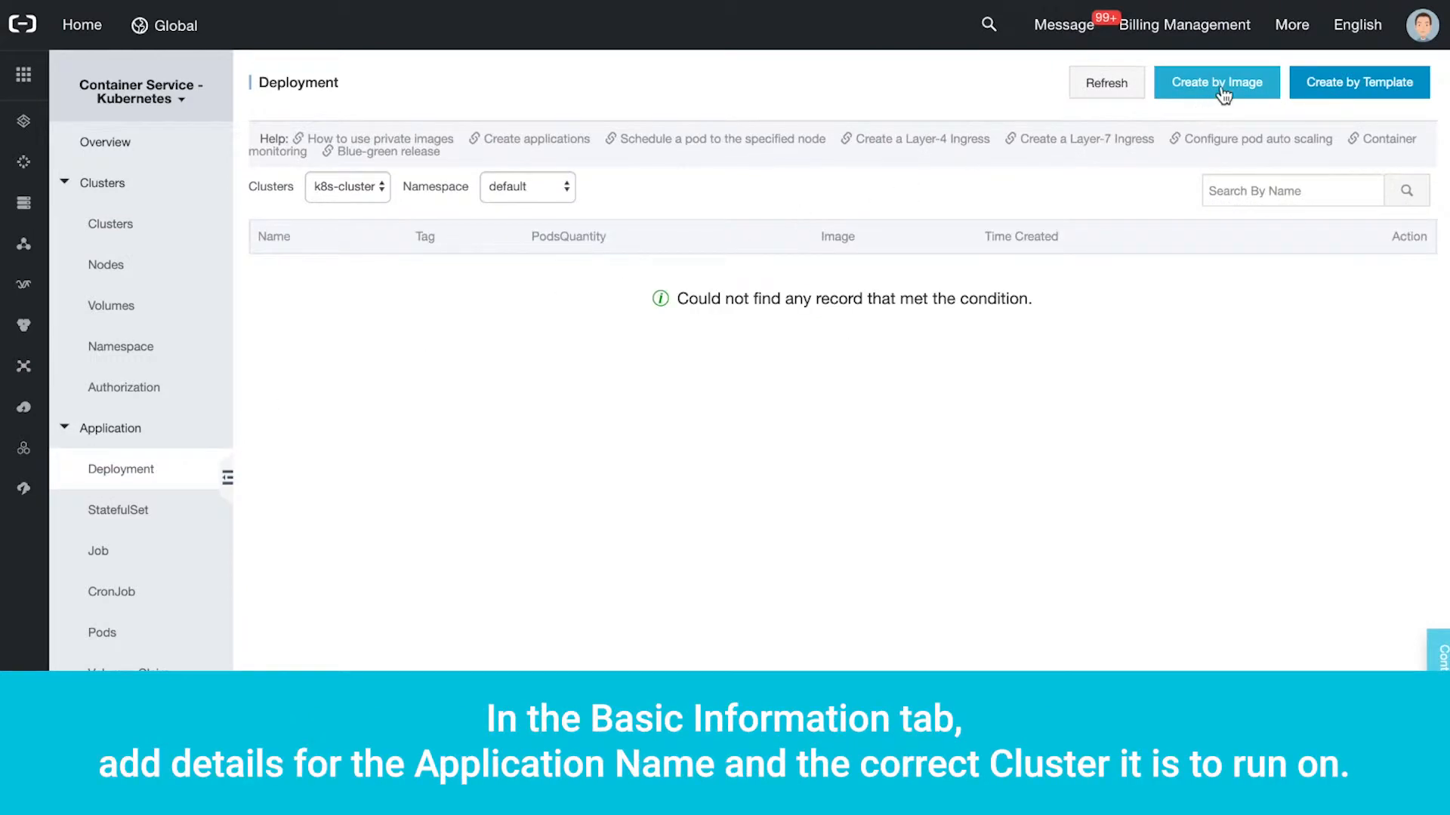
Step: Name the application k8s-application, keeping default cluster, namespace, replicas and type
click(1216, 82)
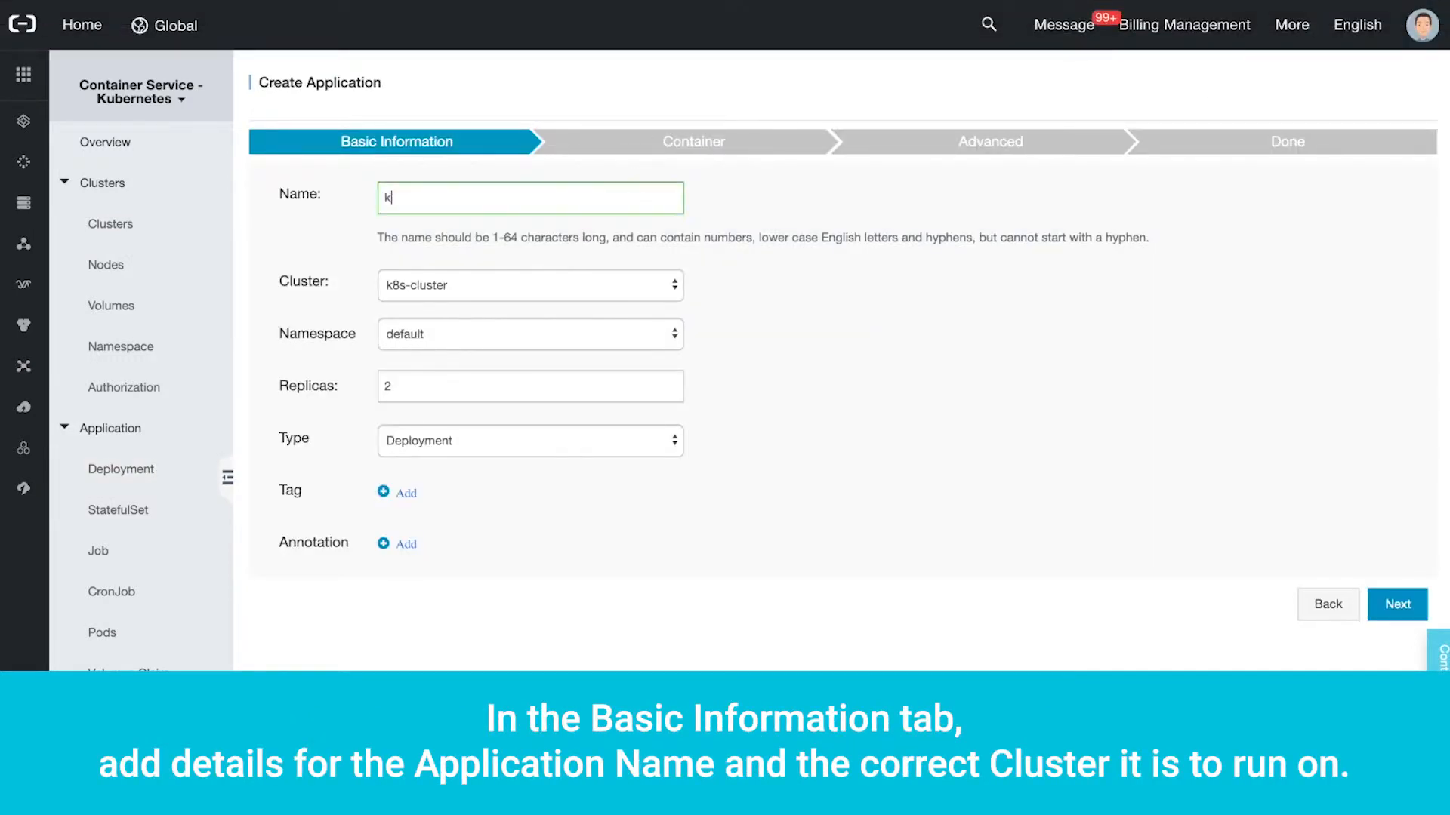
text(8s-application)
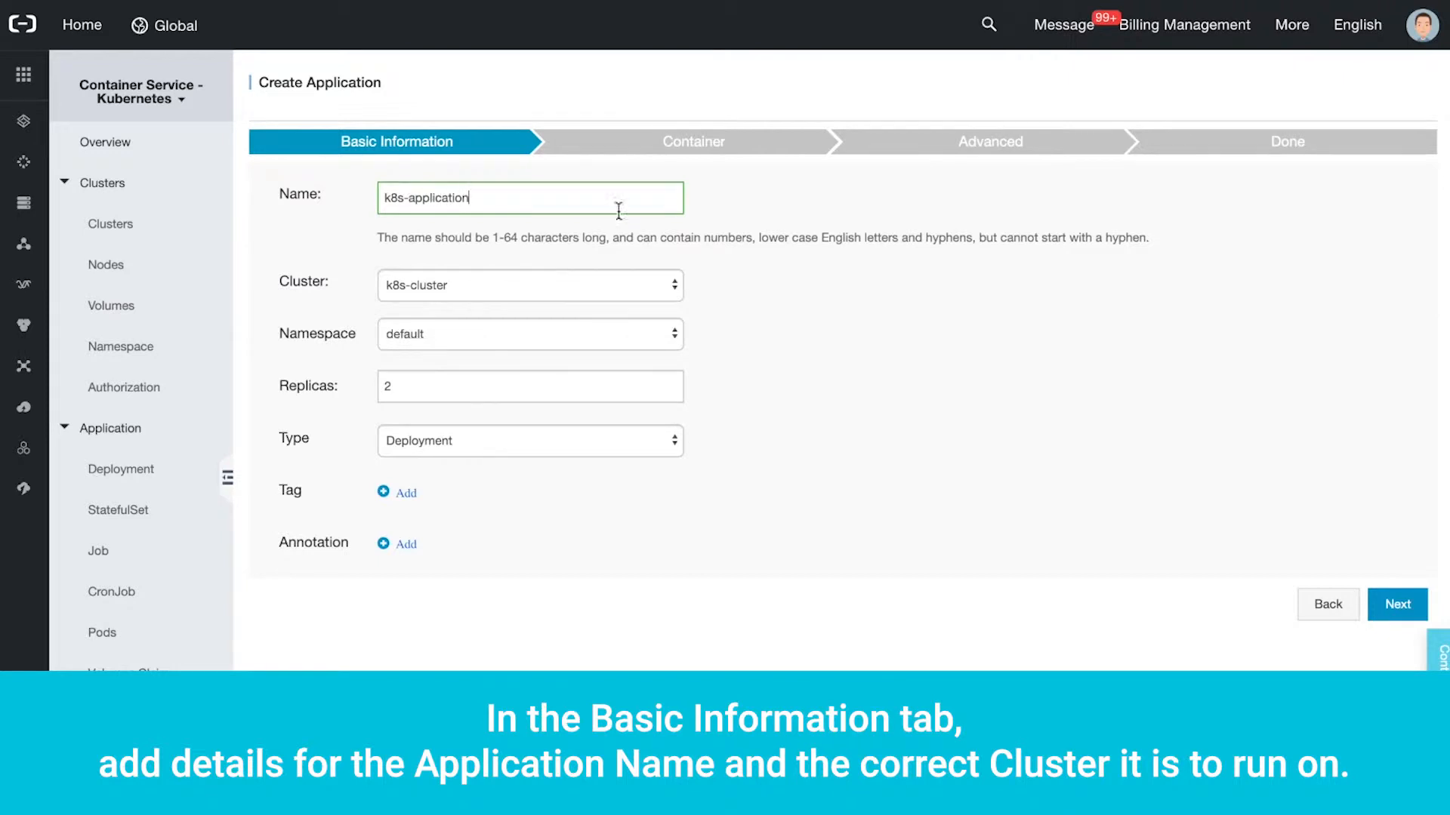
mouse_move(596, 441)
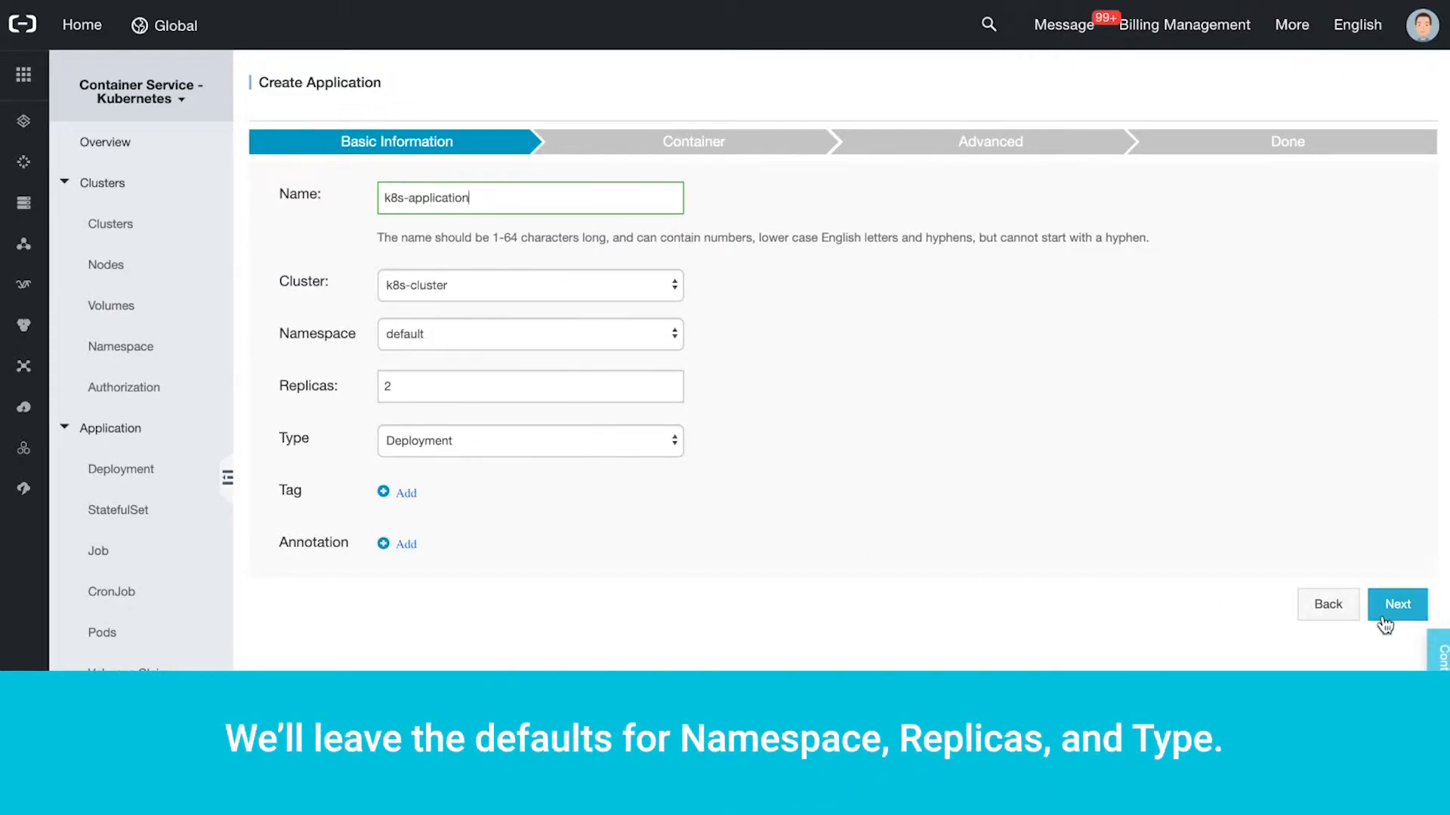
click(1397, 604)
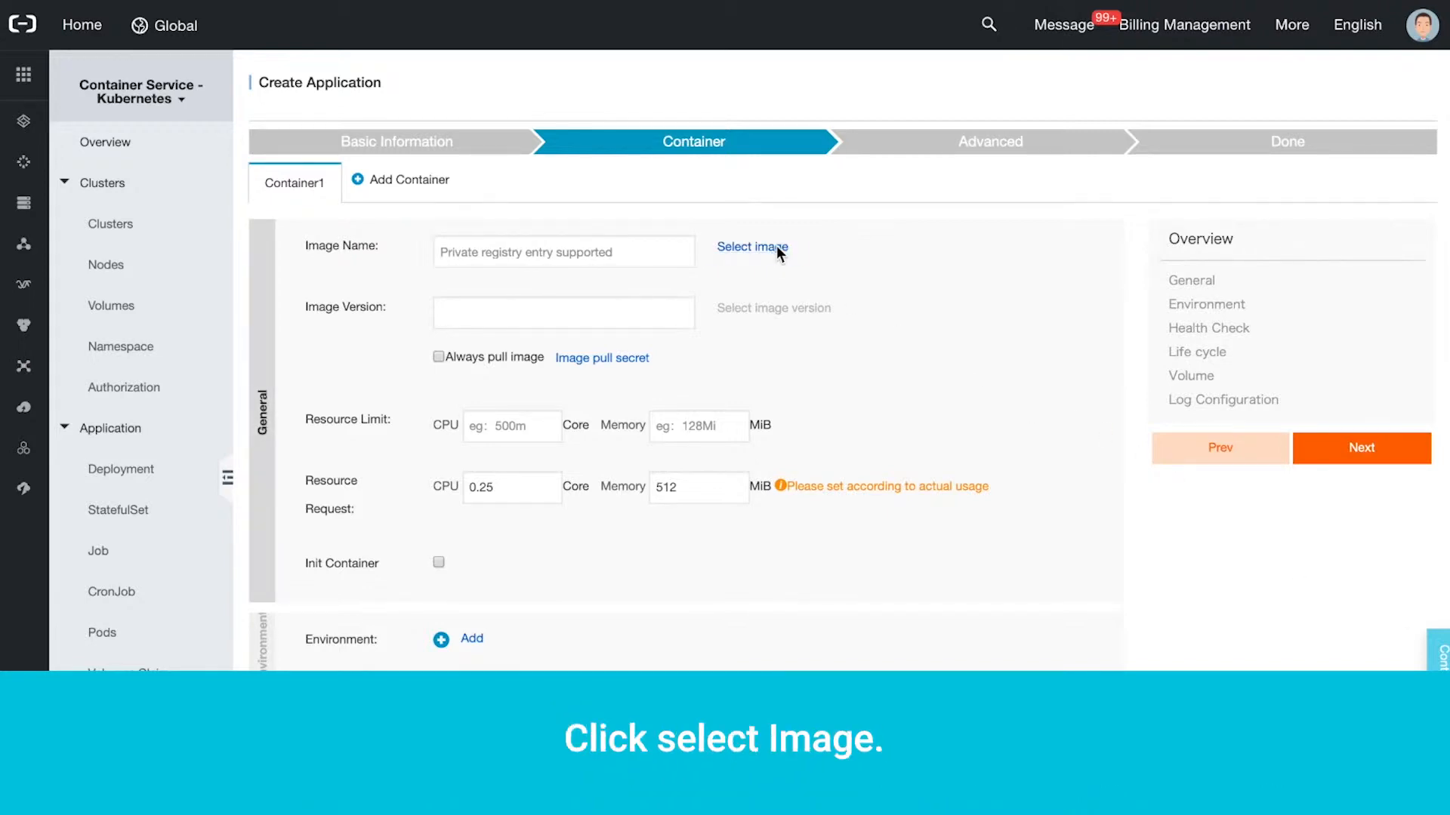
Step: Pick nginx in the Image Selection dialog as the container image
click(752, 247)
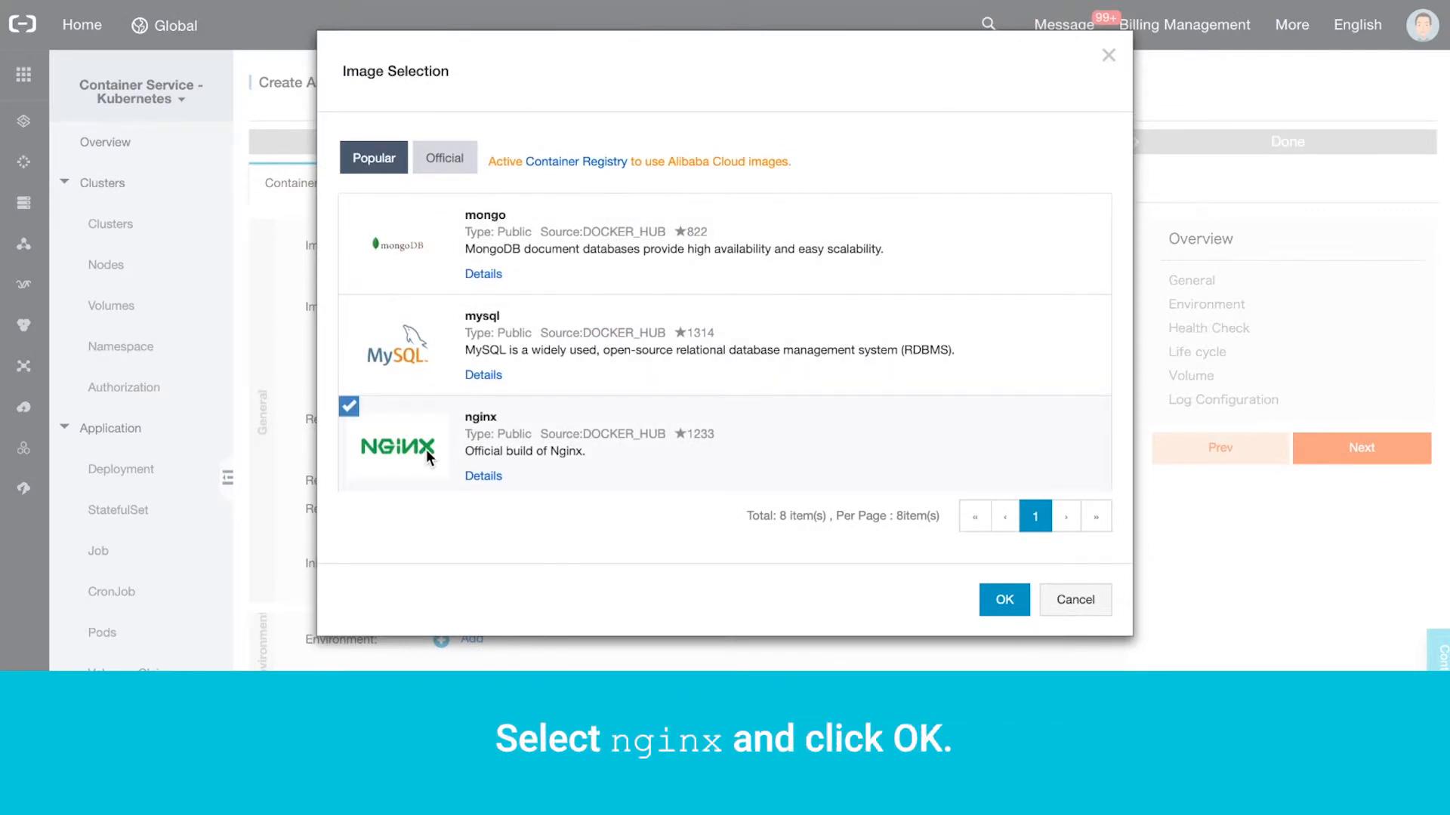
click(1004, 598)
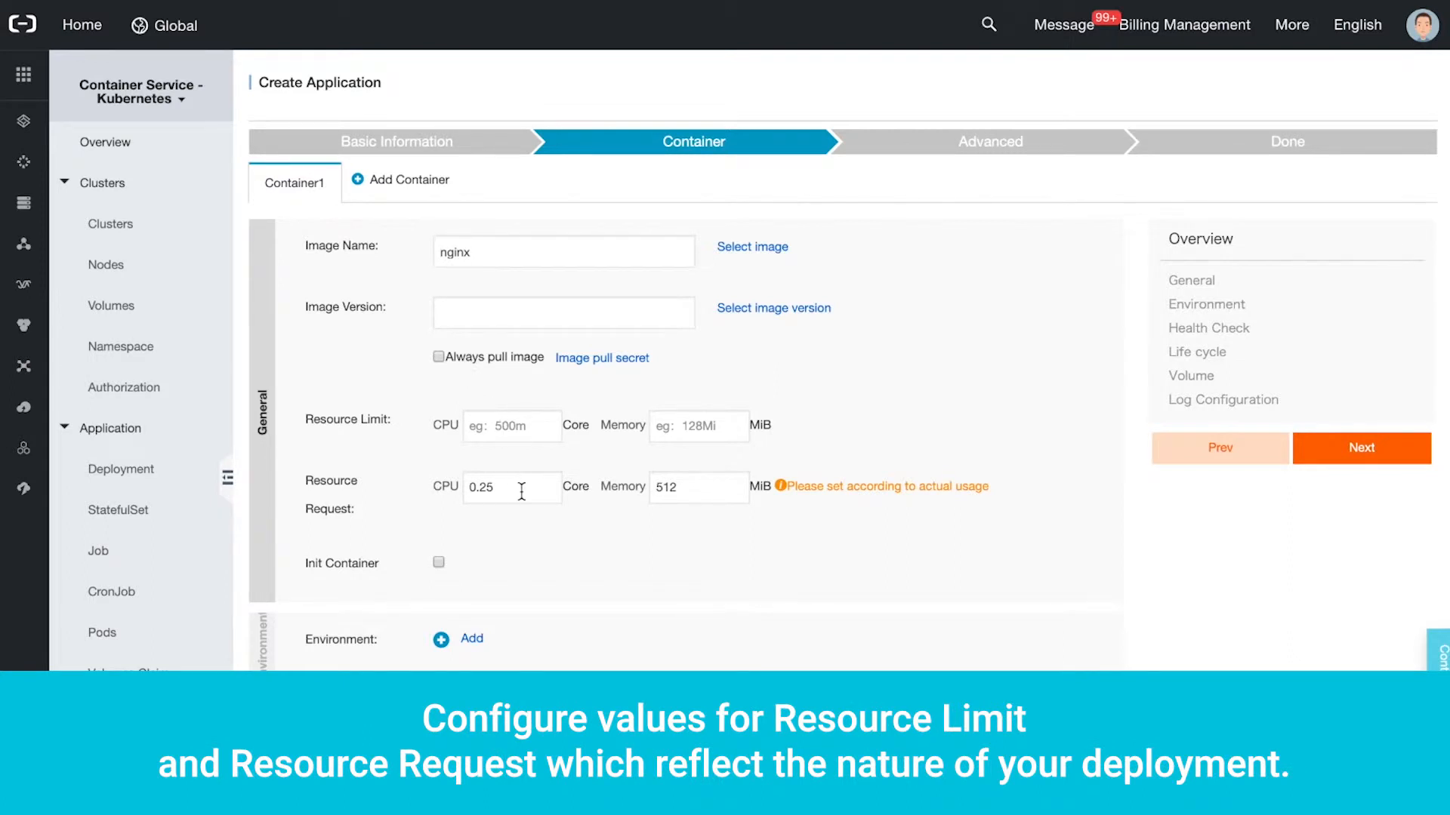
mouse_move(451, 571)
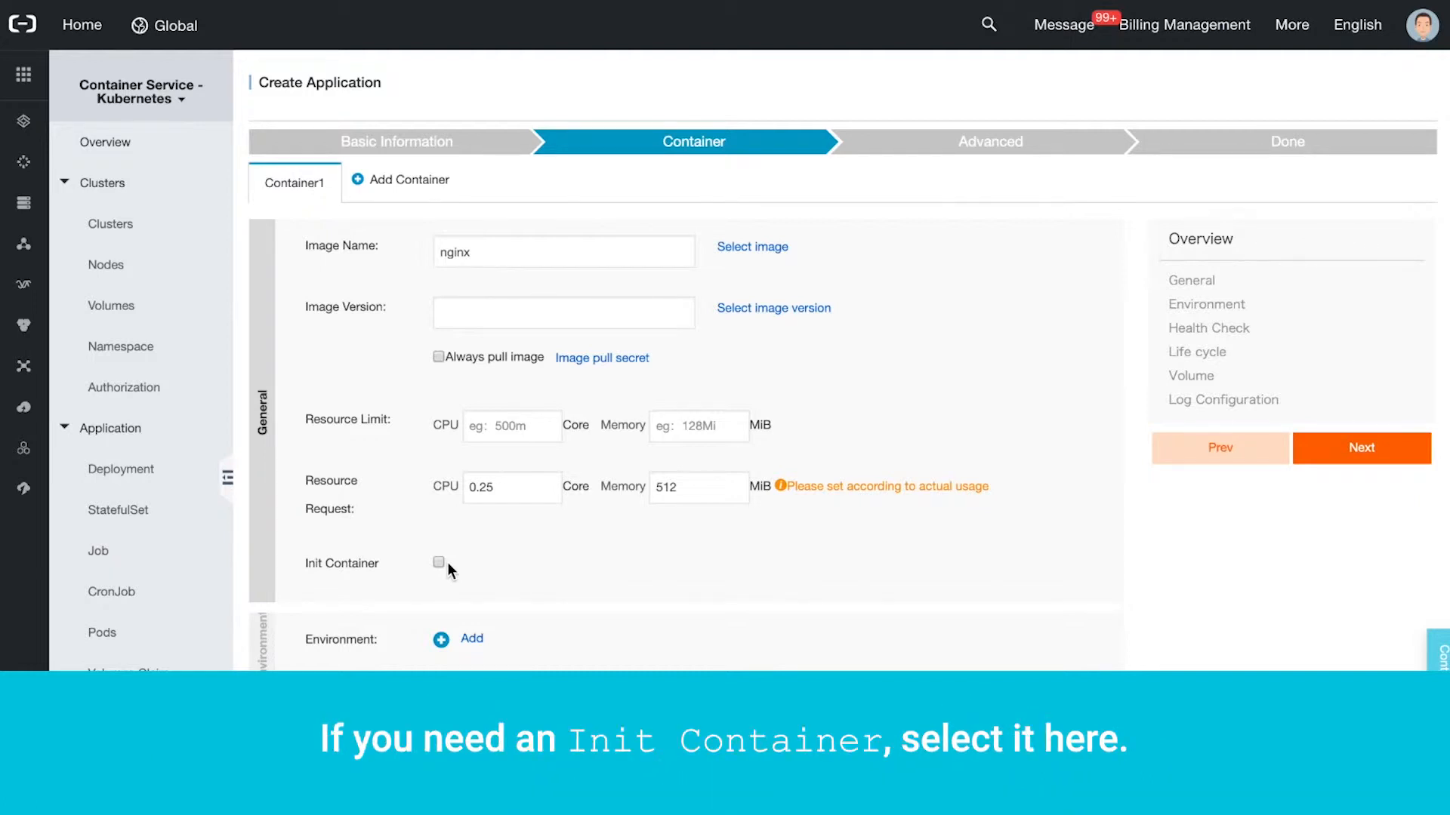
Step: Review Health Check, Life cycle, Volume and Log Service settings, leaving them unchanged
scroll(down, 3)
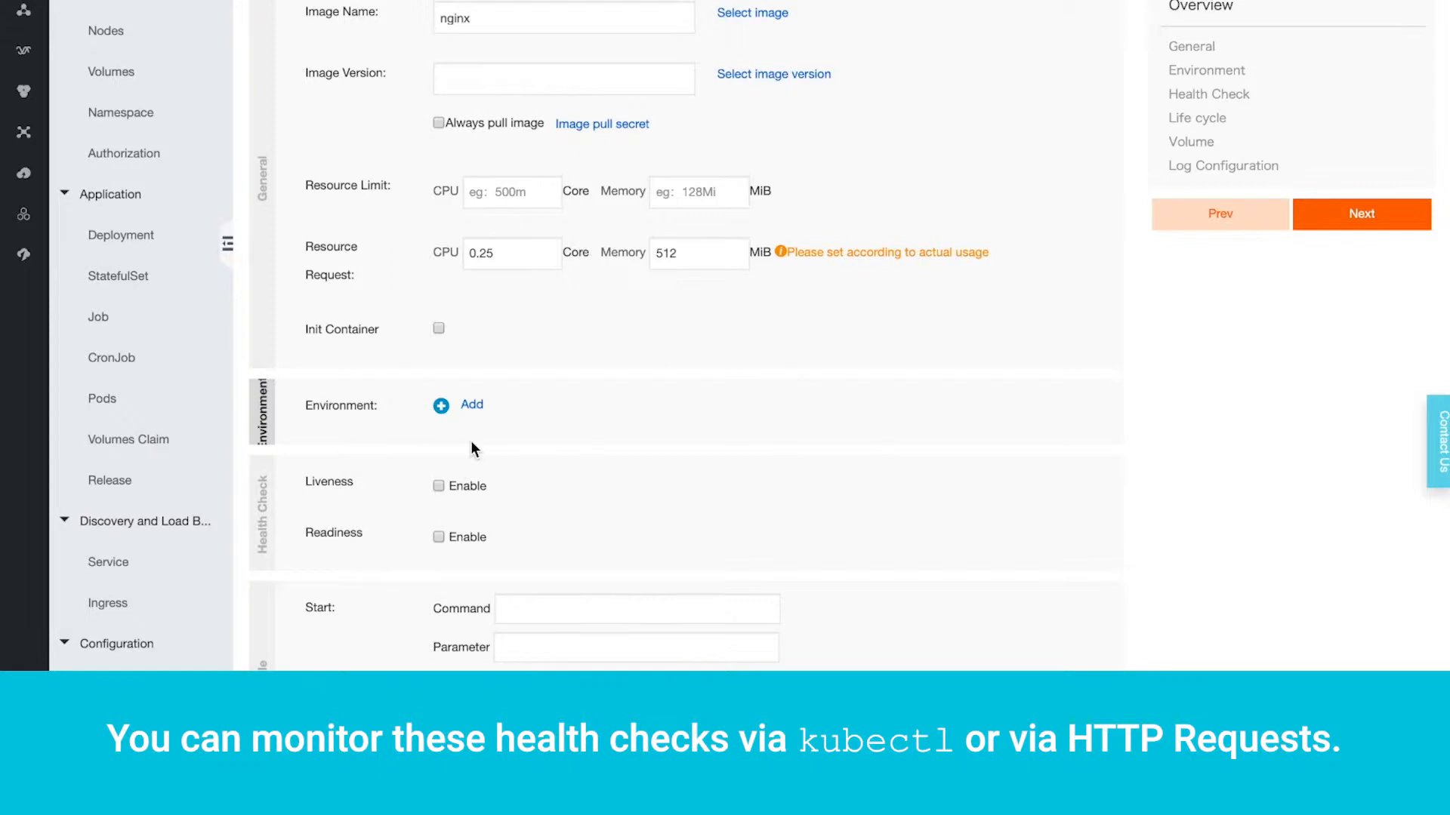
scroll(down, 3)
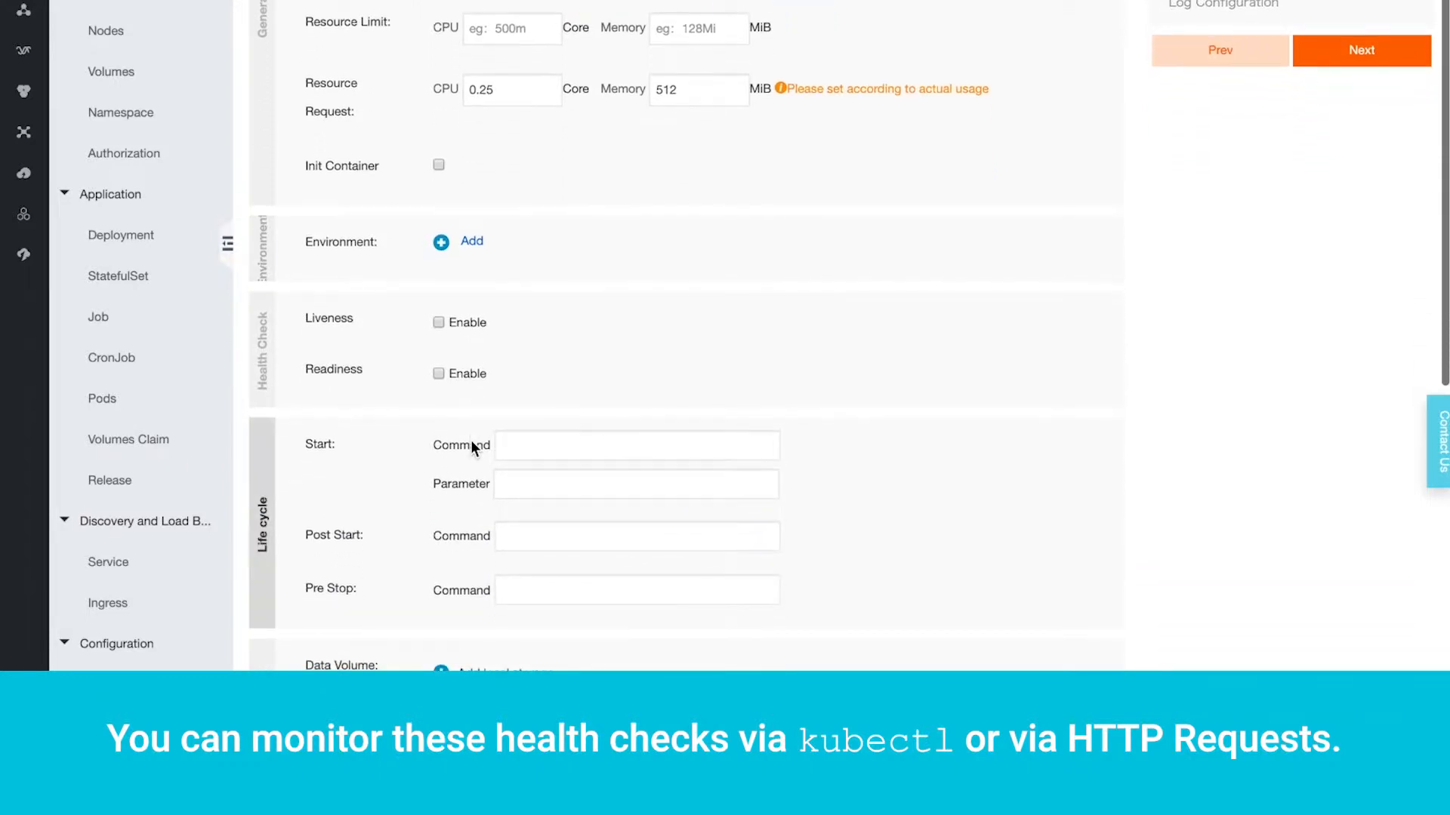
scroll(down, 3)
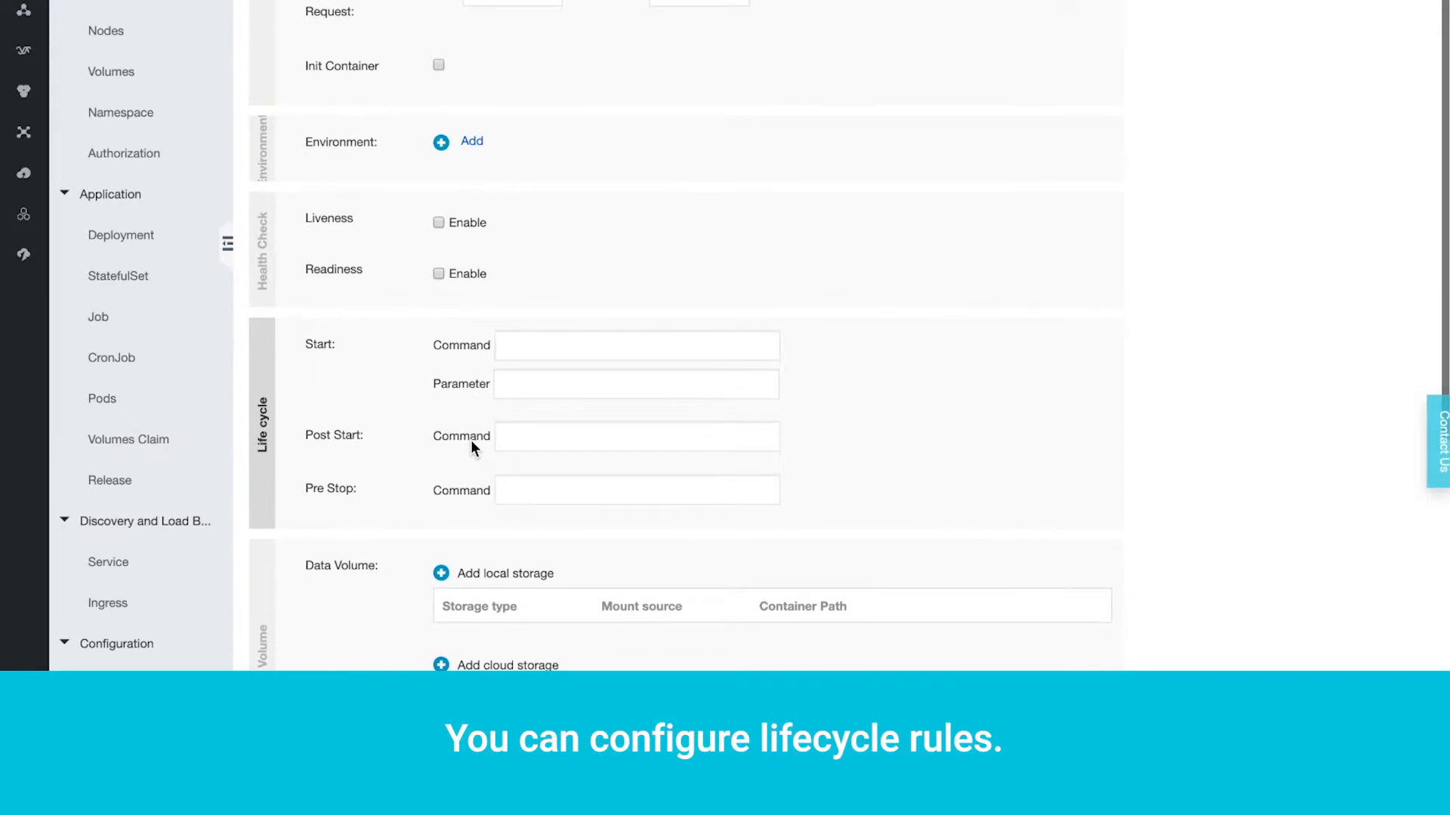
scroll(down, 3)
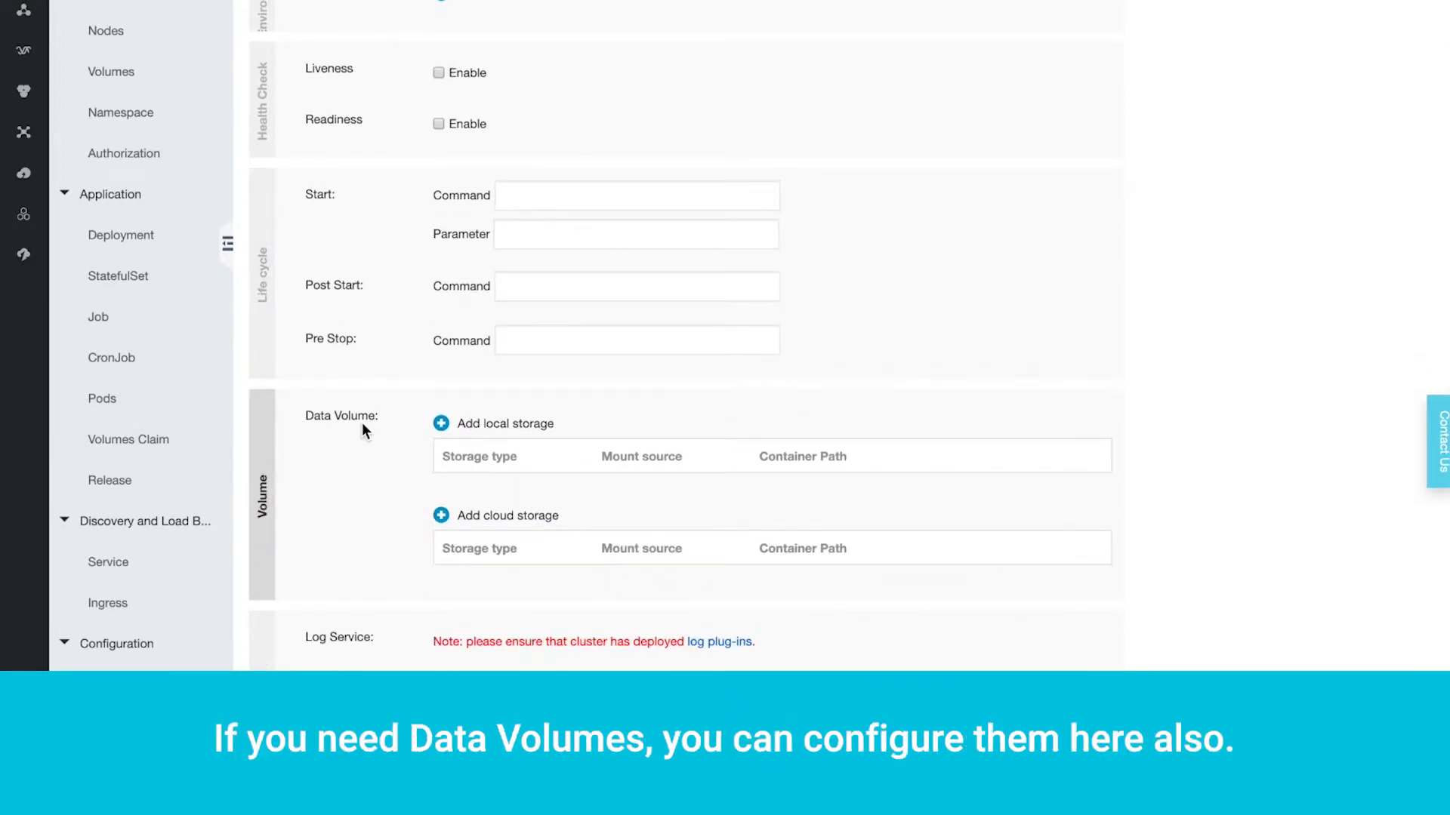
scroll(down, 3)
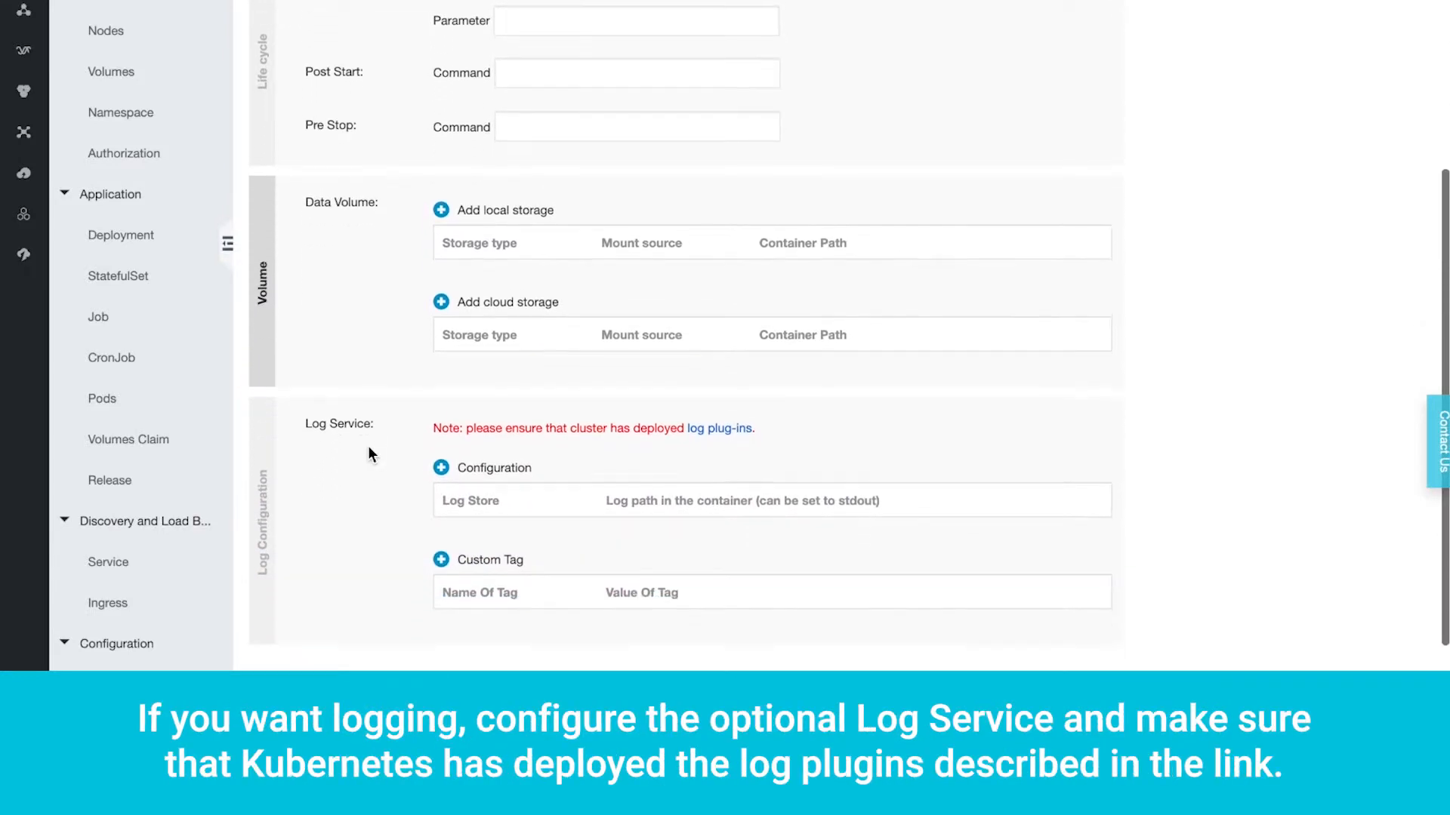
scroll(up, 3)
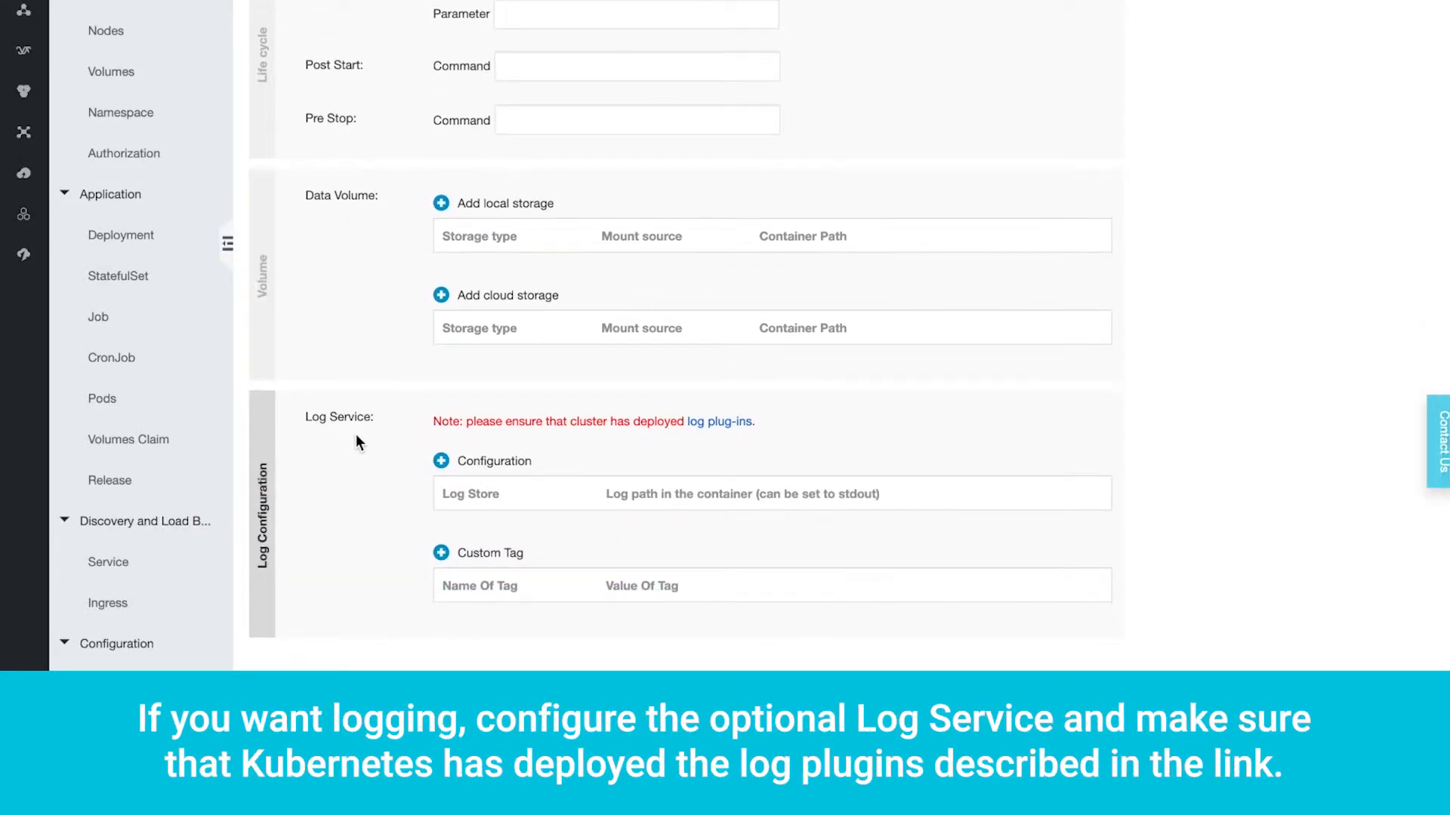
scroll(up, 3)
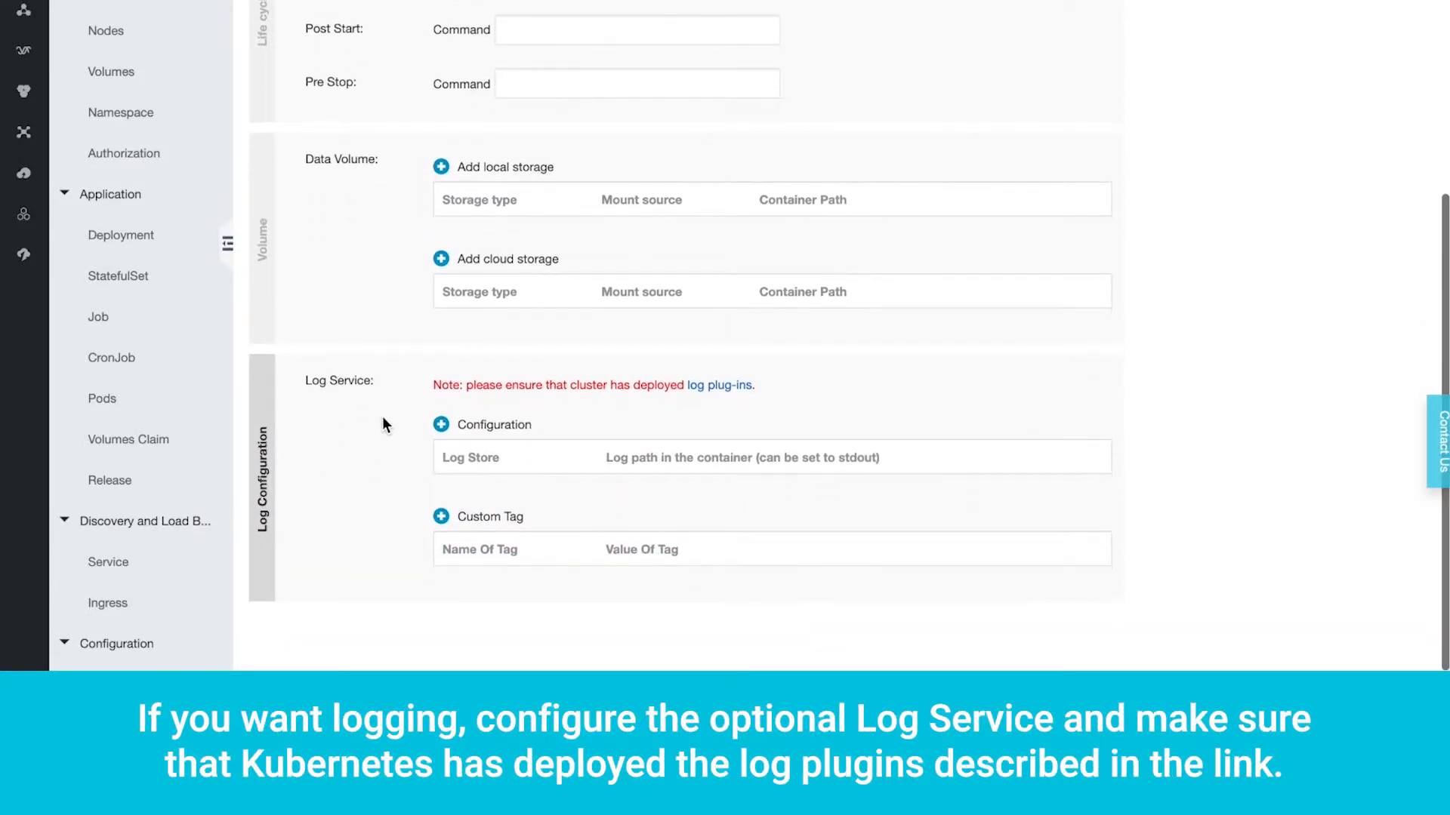
mouse_move(719, 385)
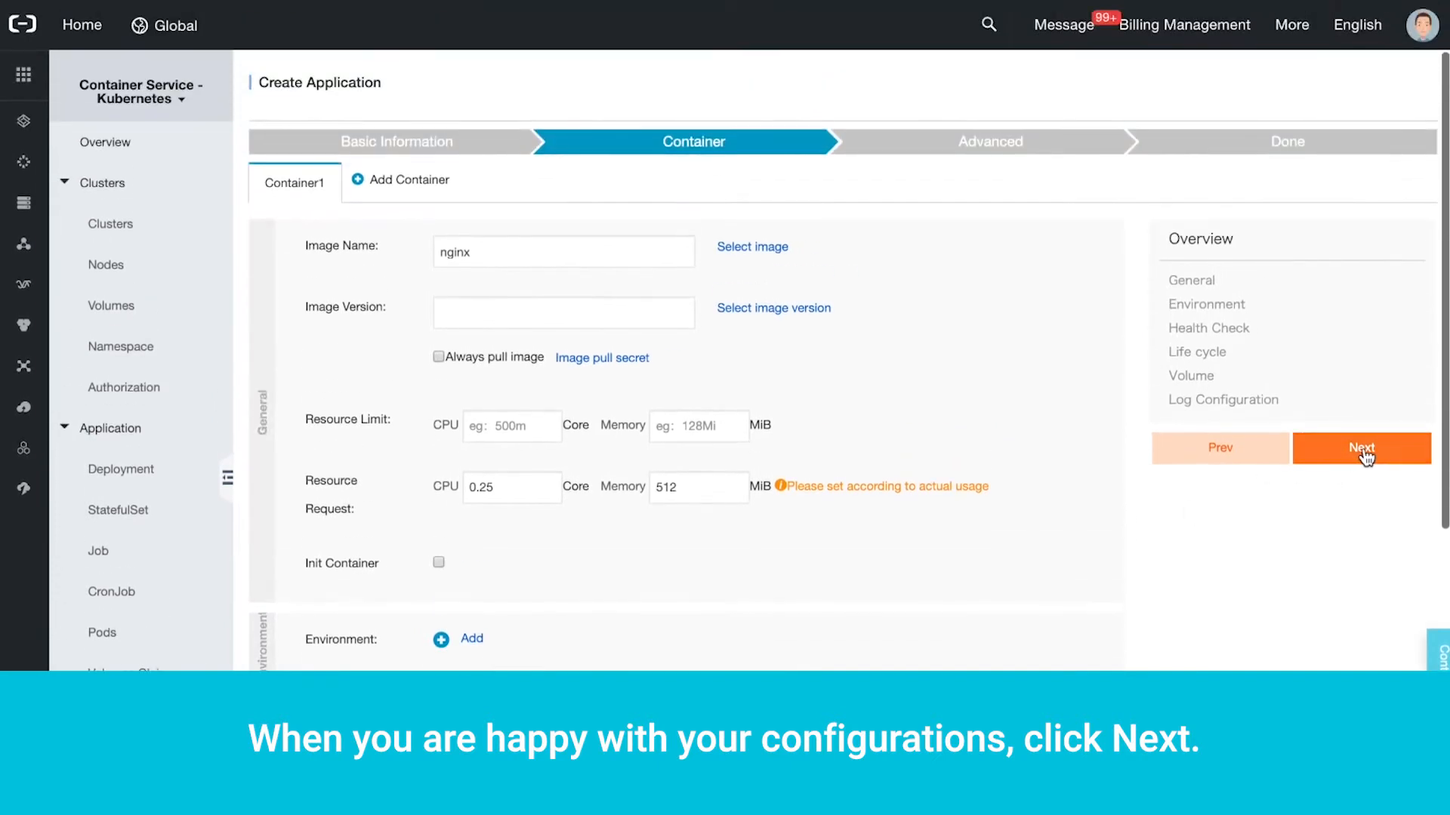
Step: Review the Advanced step and create the nginx application
click(1361, 447)
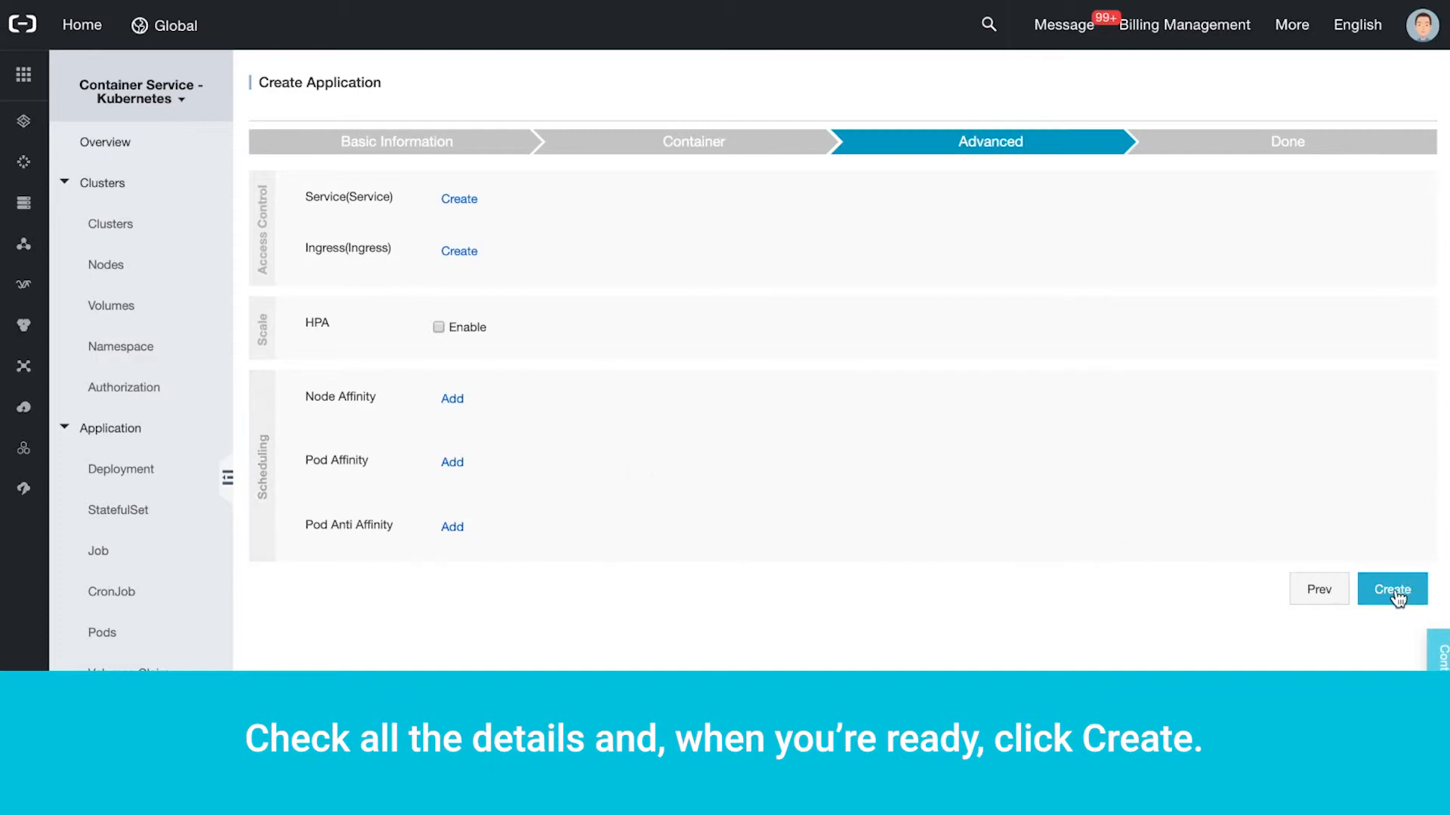
click(1392, 589)
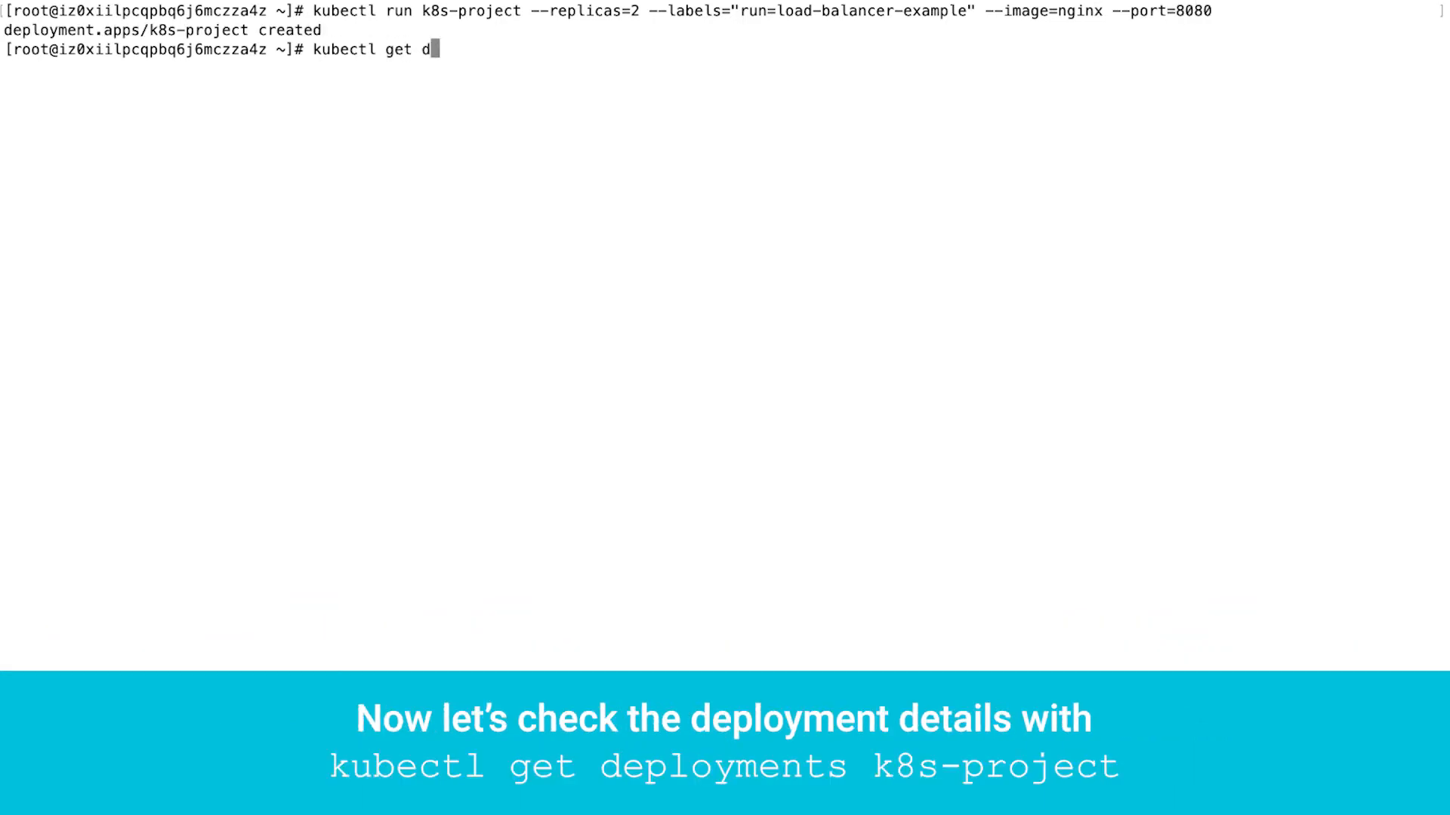
Step: Check k8s-project with kubectl get and describe deployments, then query its replica sets
text(eployments k8s-project)
key(Return)
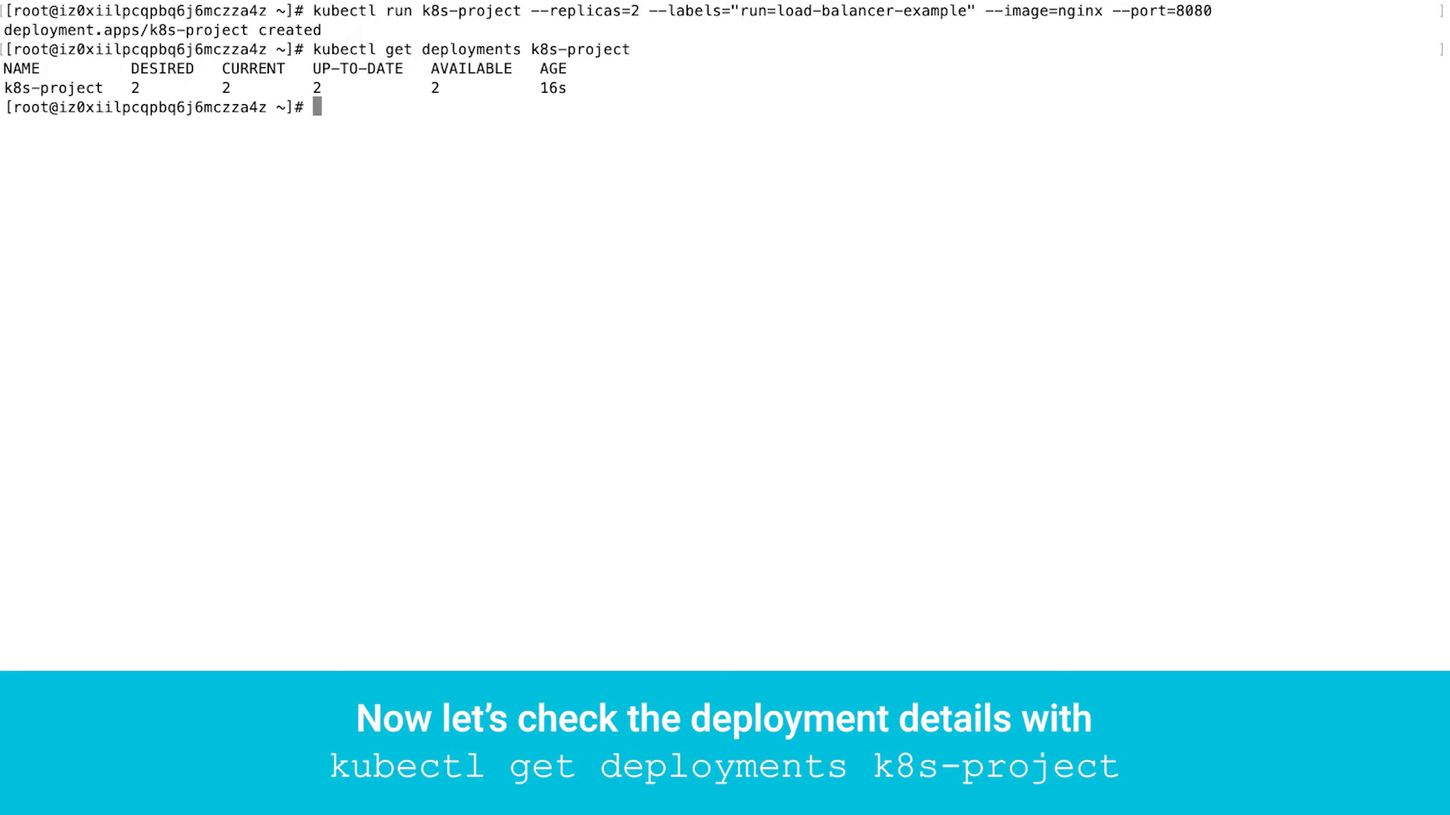
text(kubectl des)
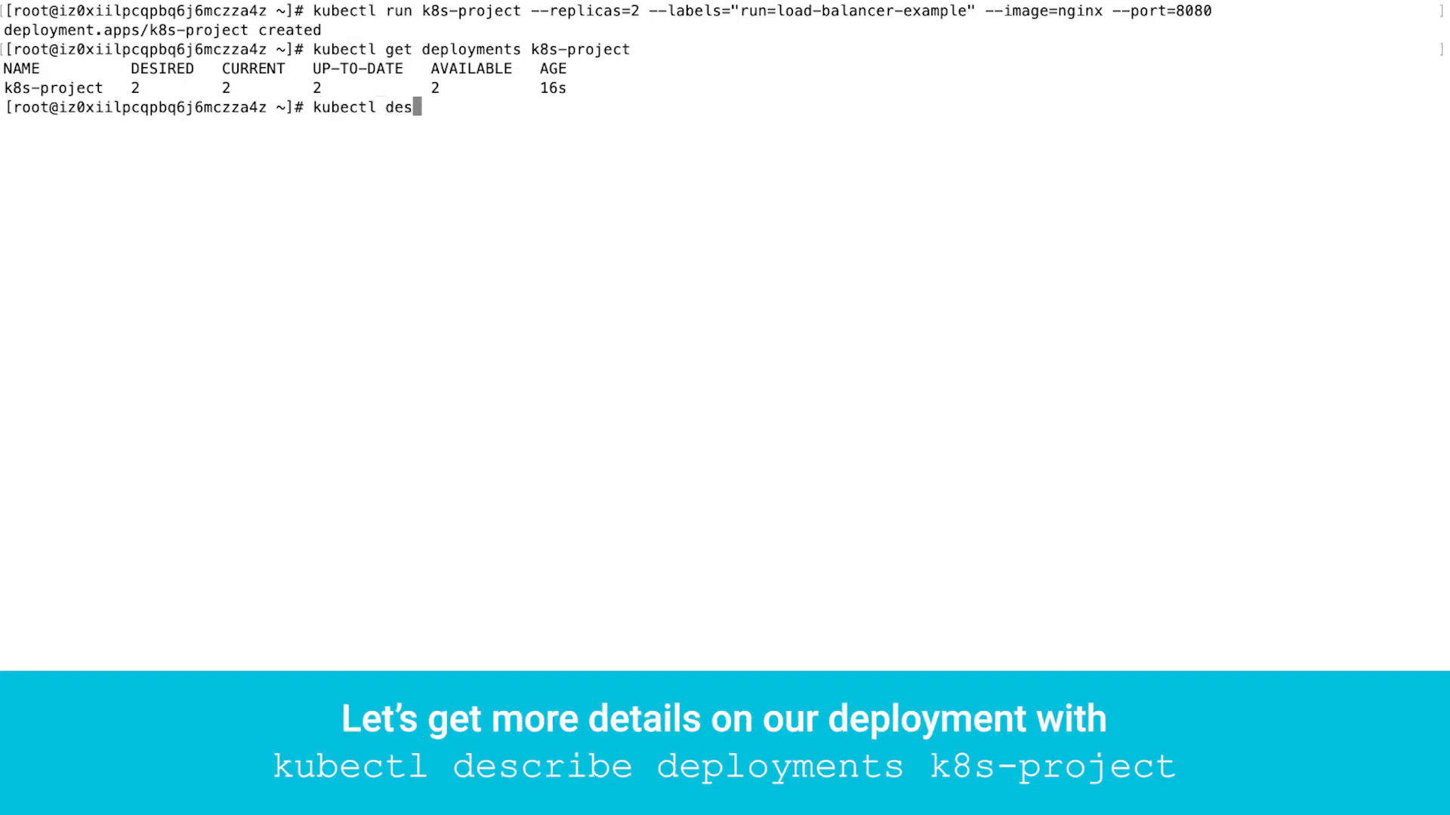
text(cribe deployments k8)
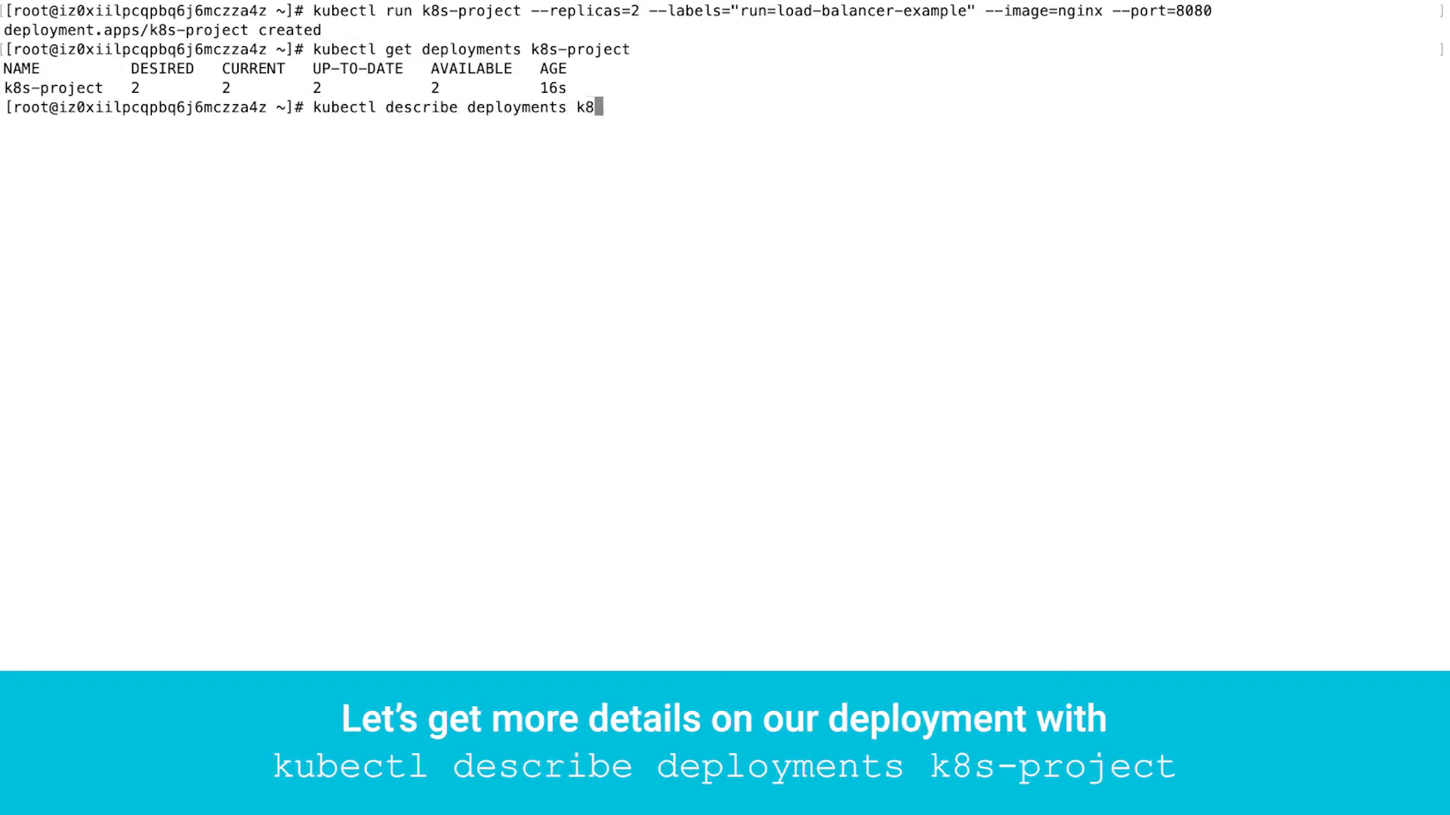
key(Return)
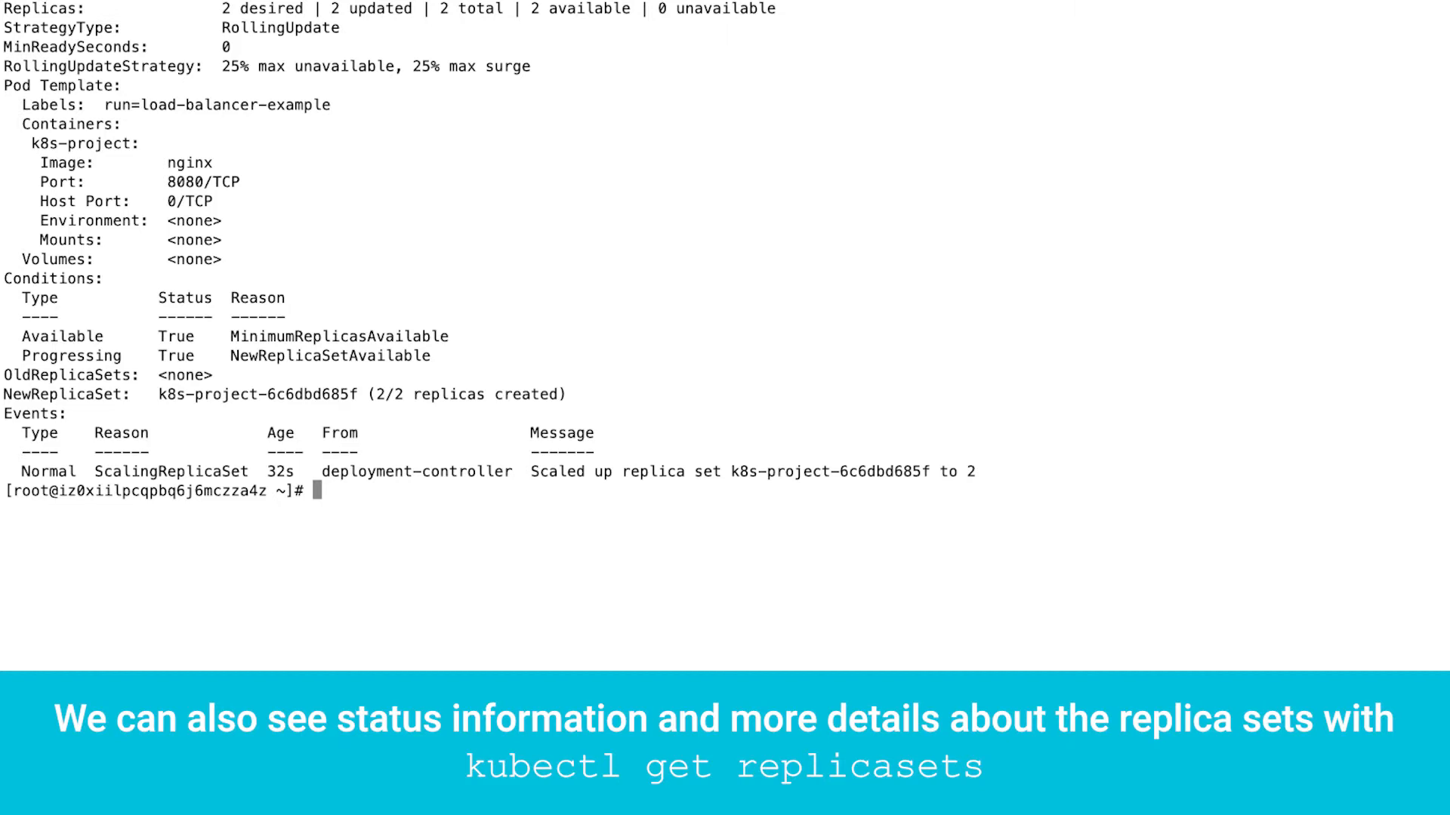
text(kubectl des)
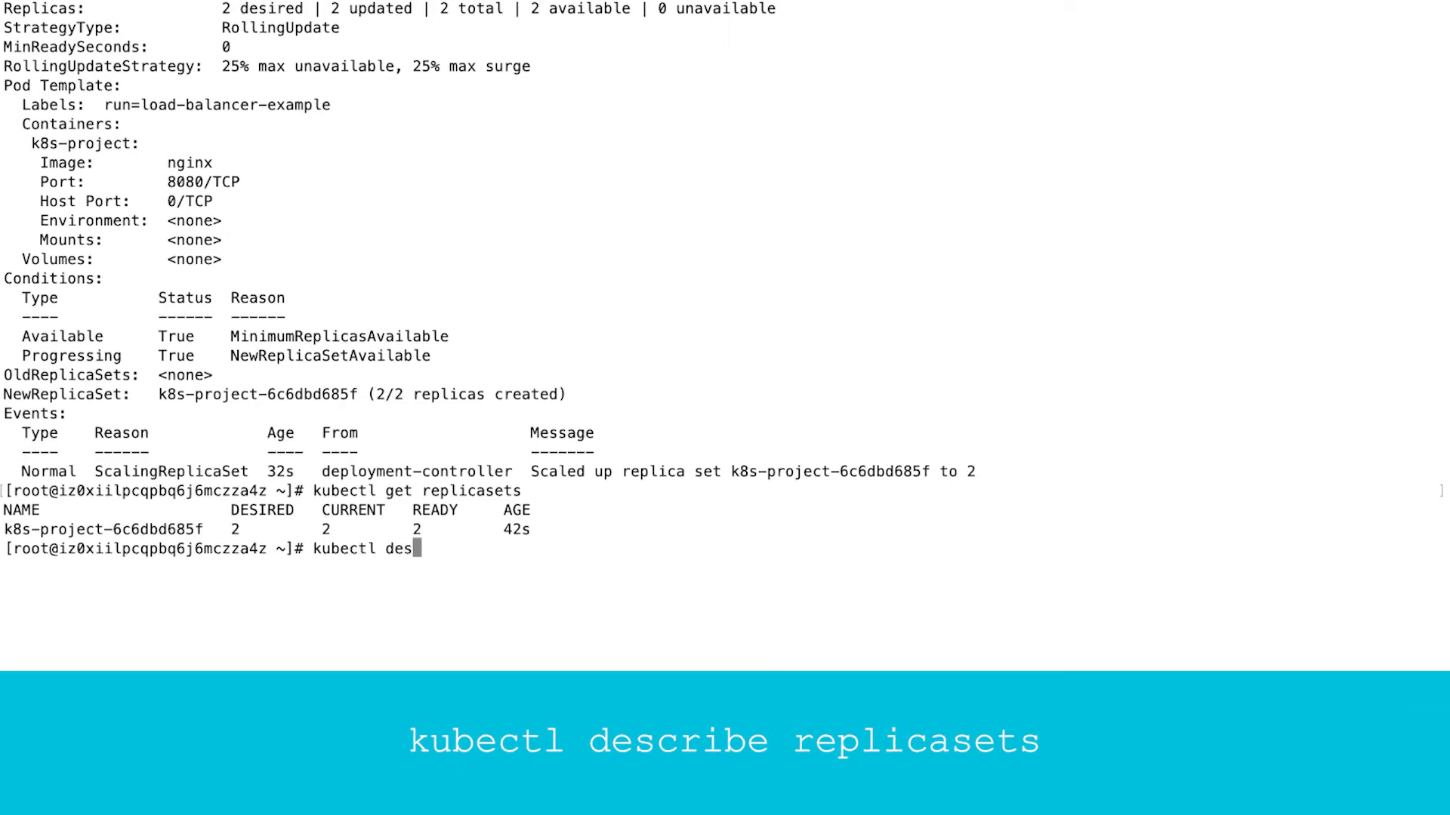
text(cribe replicasets)
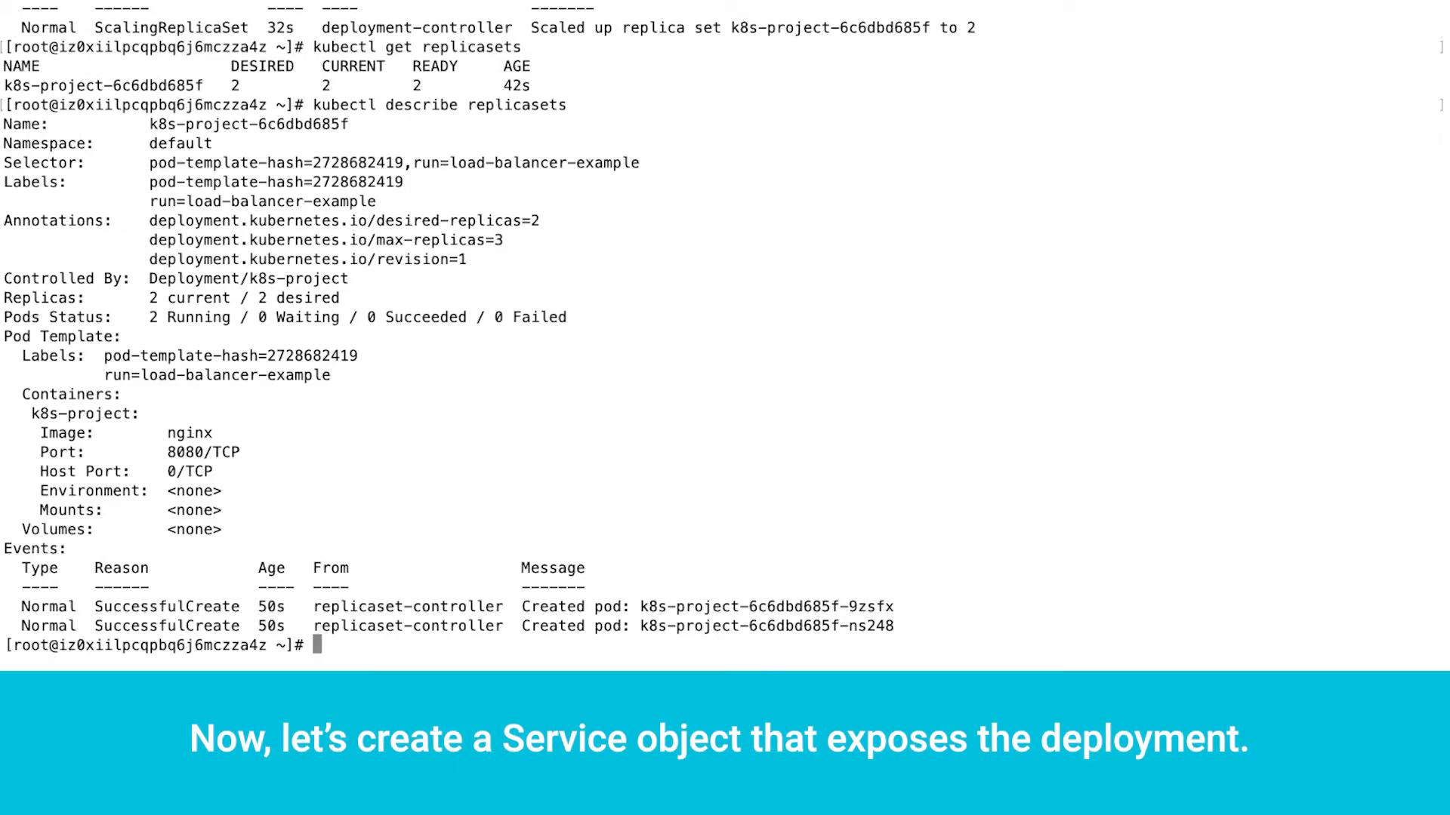
Step: Expose k8s-project as LoadBalancer my-nginx-service and check it in terminal and console Services
text(kubectl expose deployment k8s-project --type=LoadBalancer --name=my-nginx-servi)
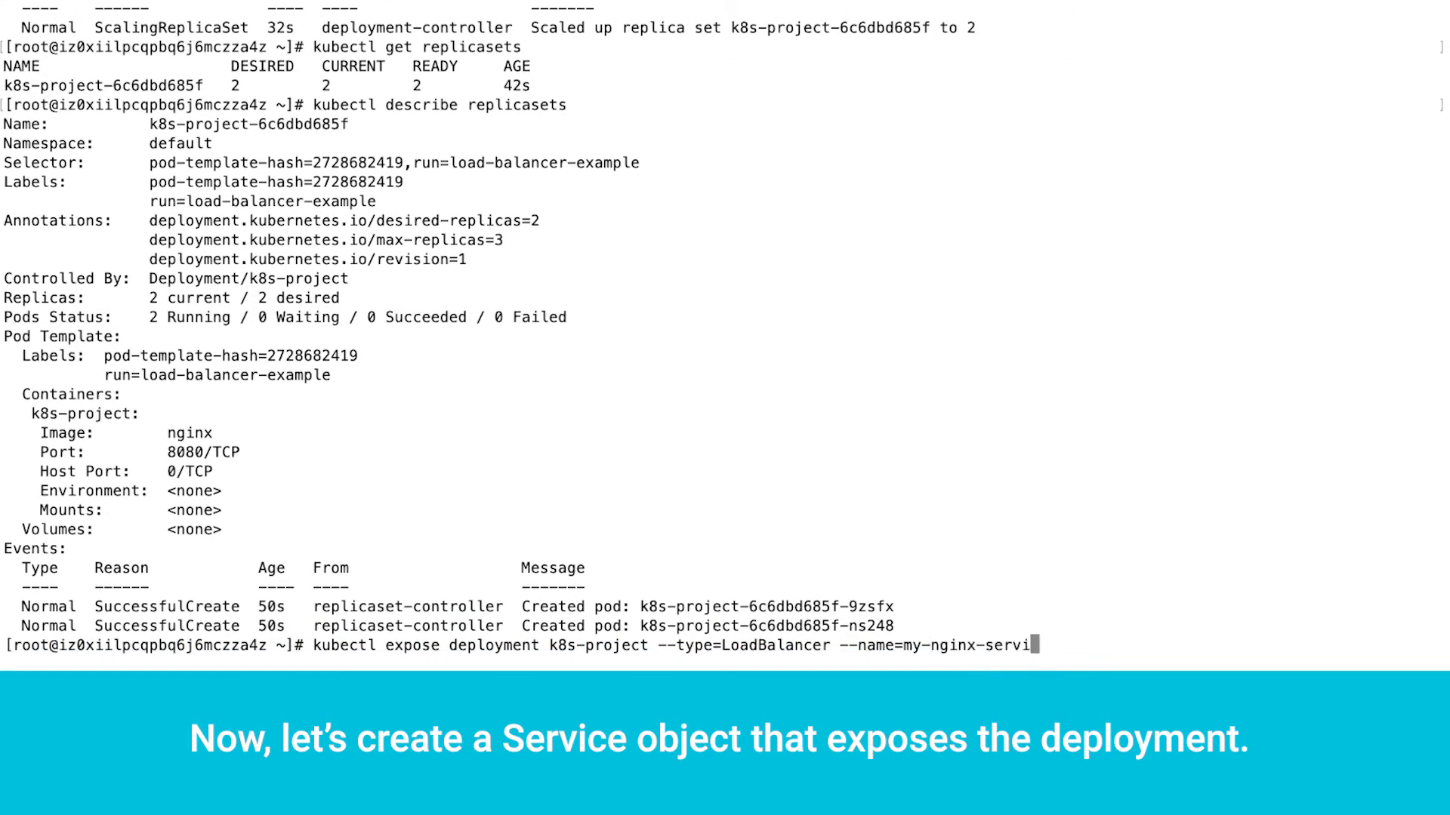
key(Return)
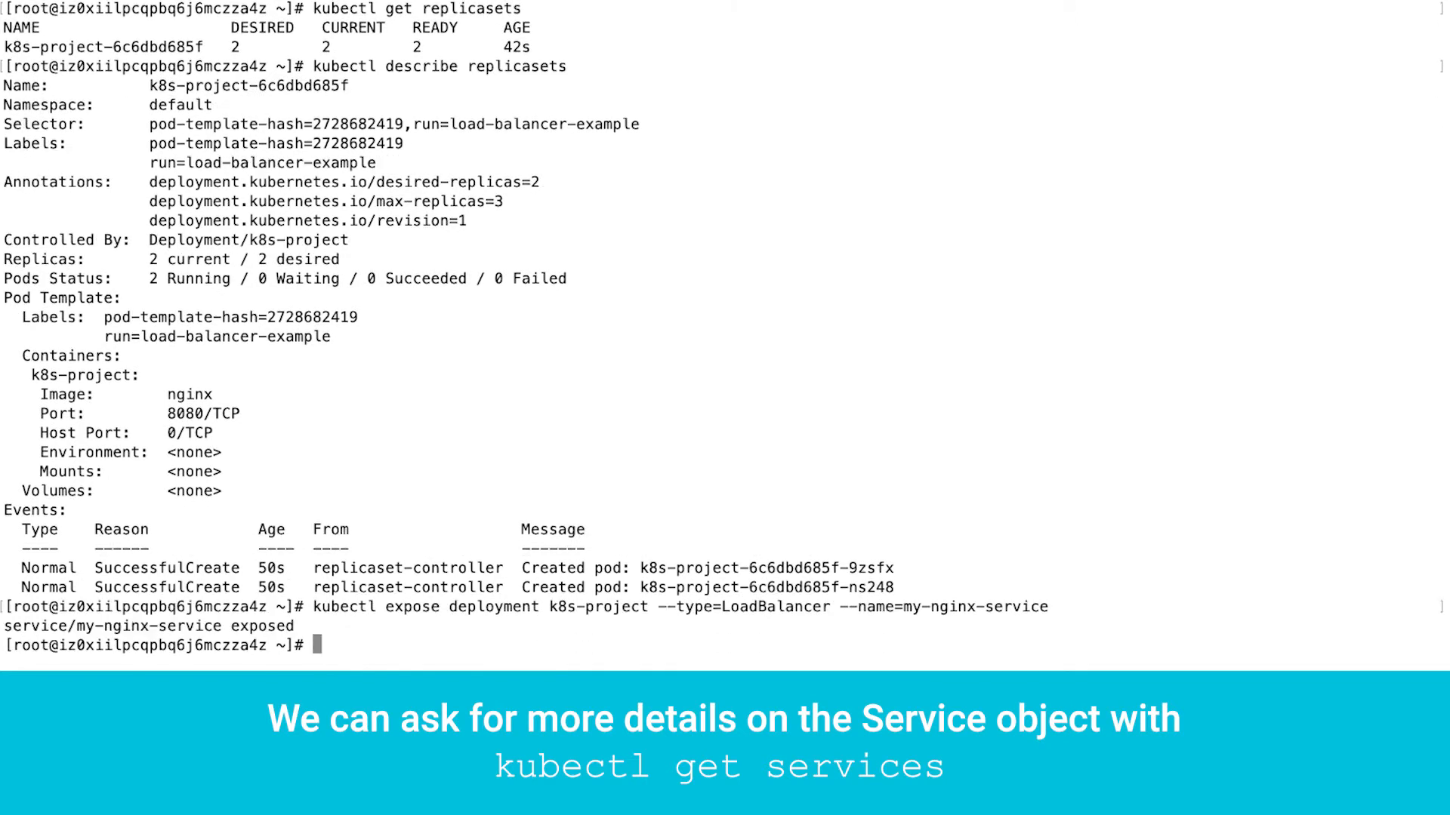
text(kubectl g)
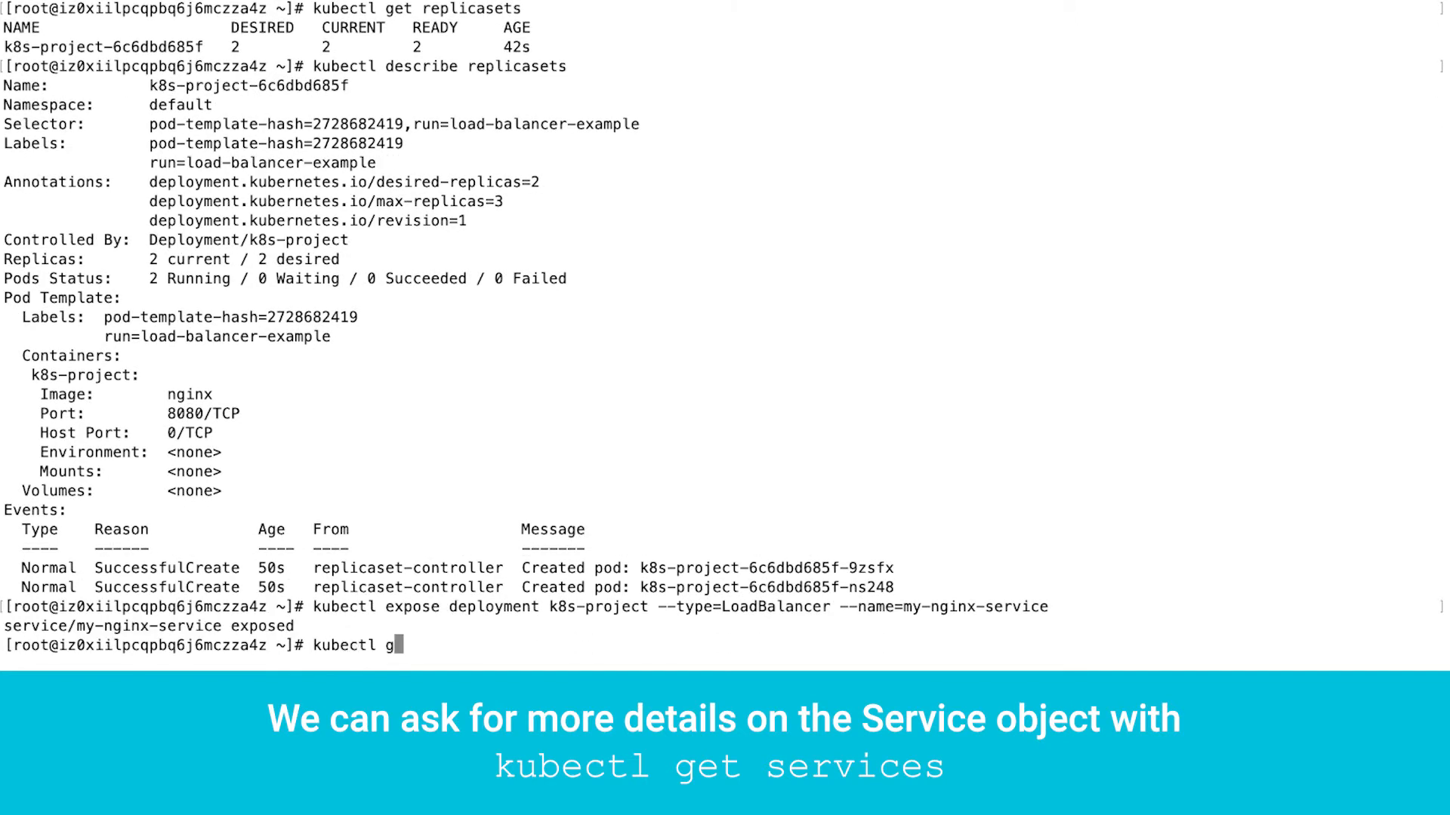
text(et services my-nginx-ser)
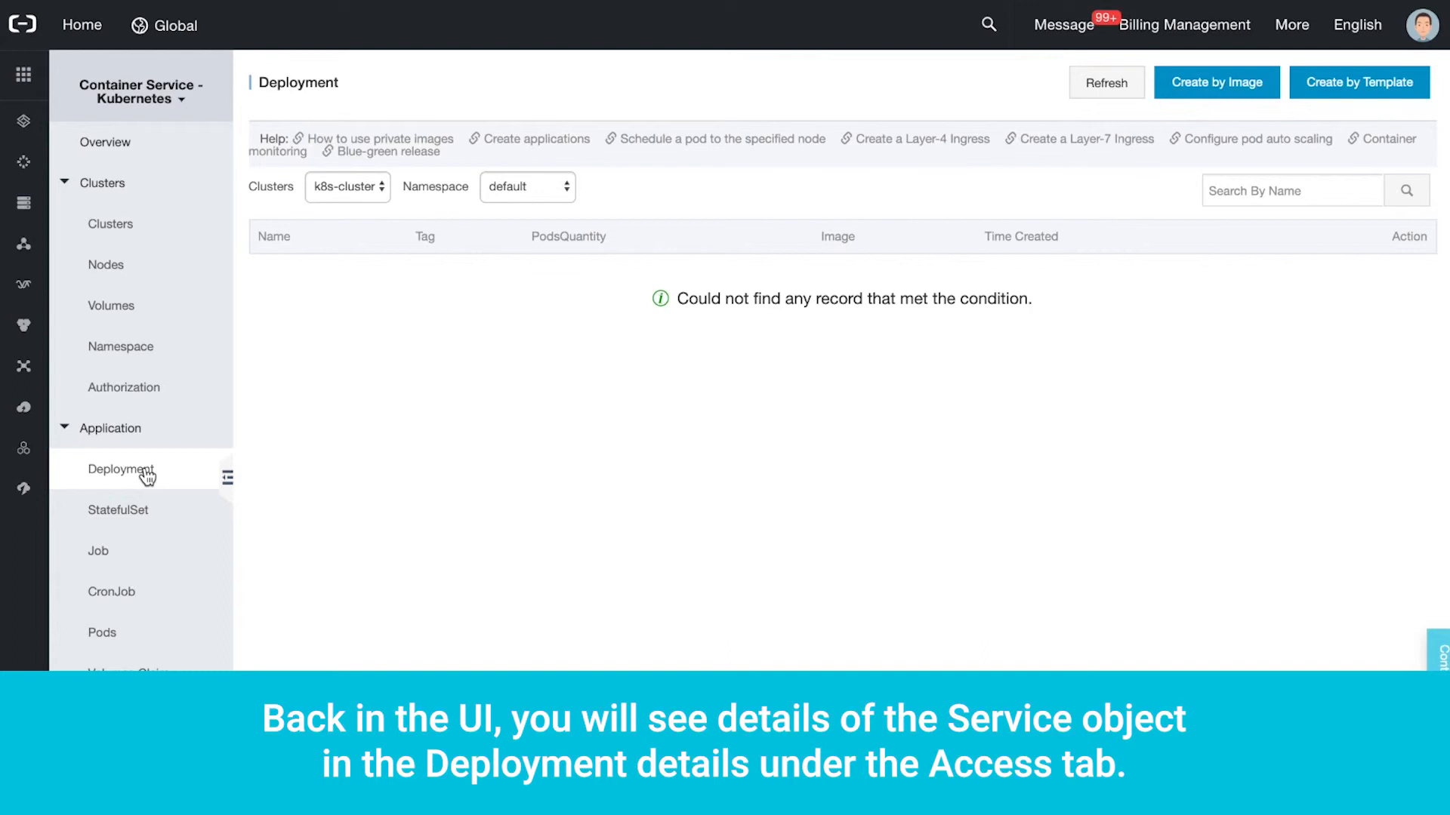
click(107, 562)
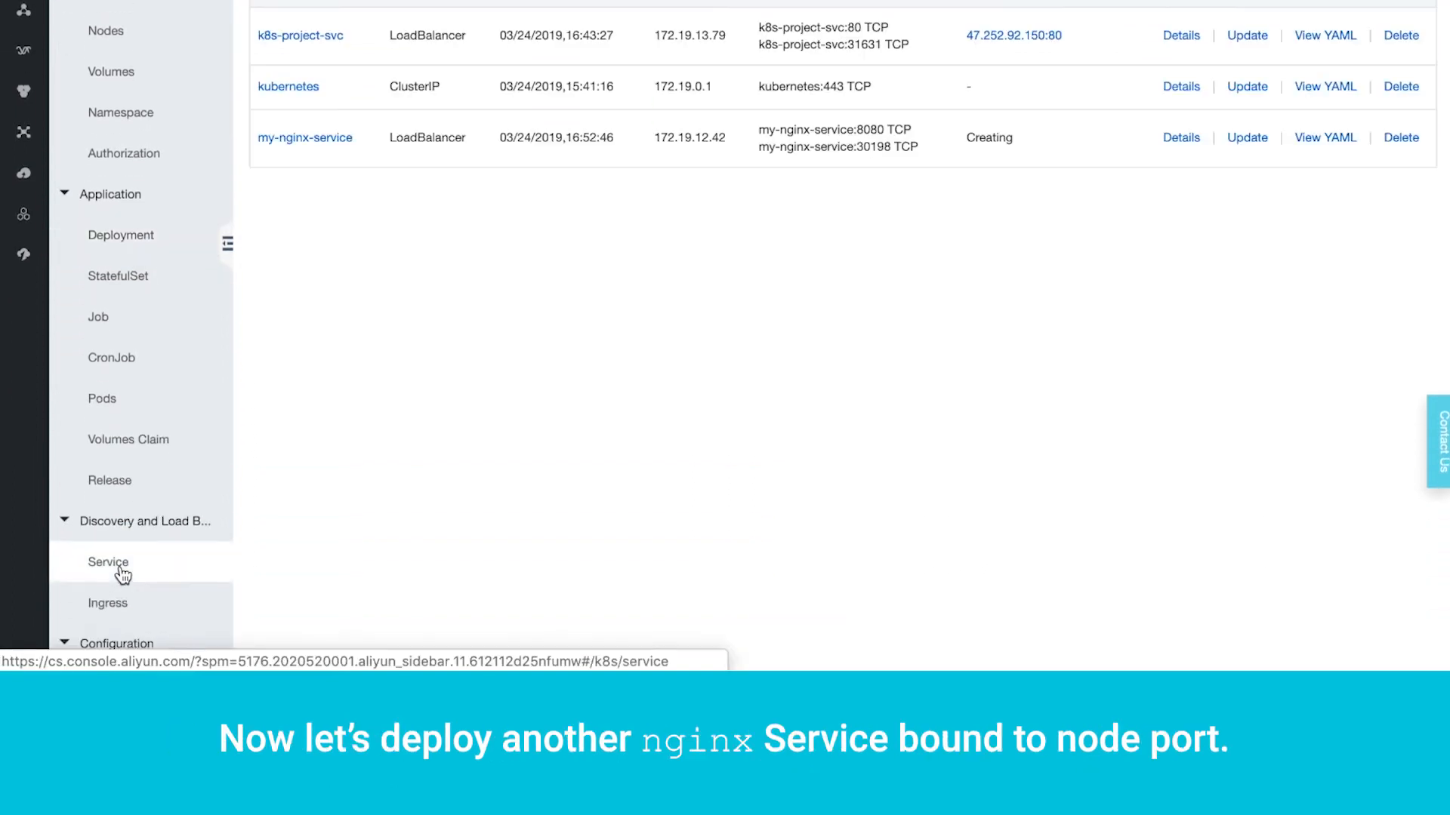
scroll(up, 3)
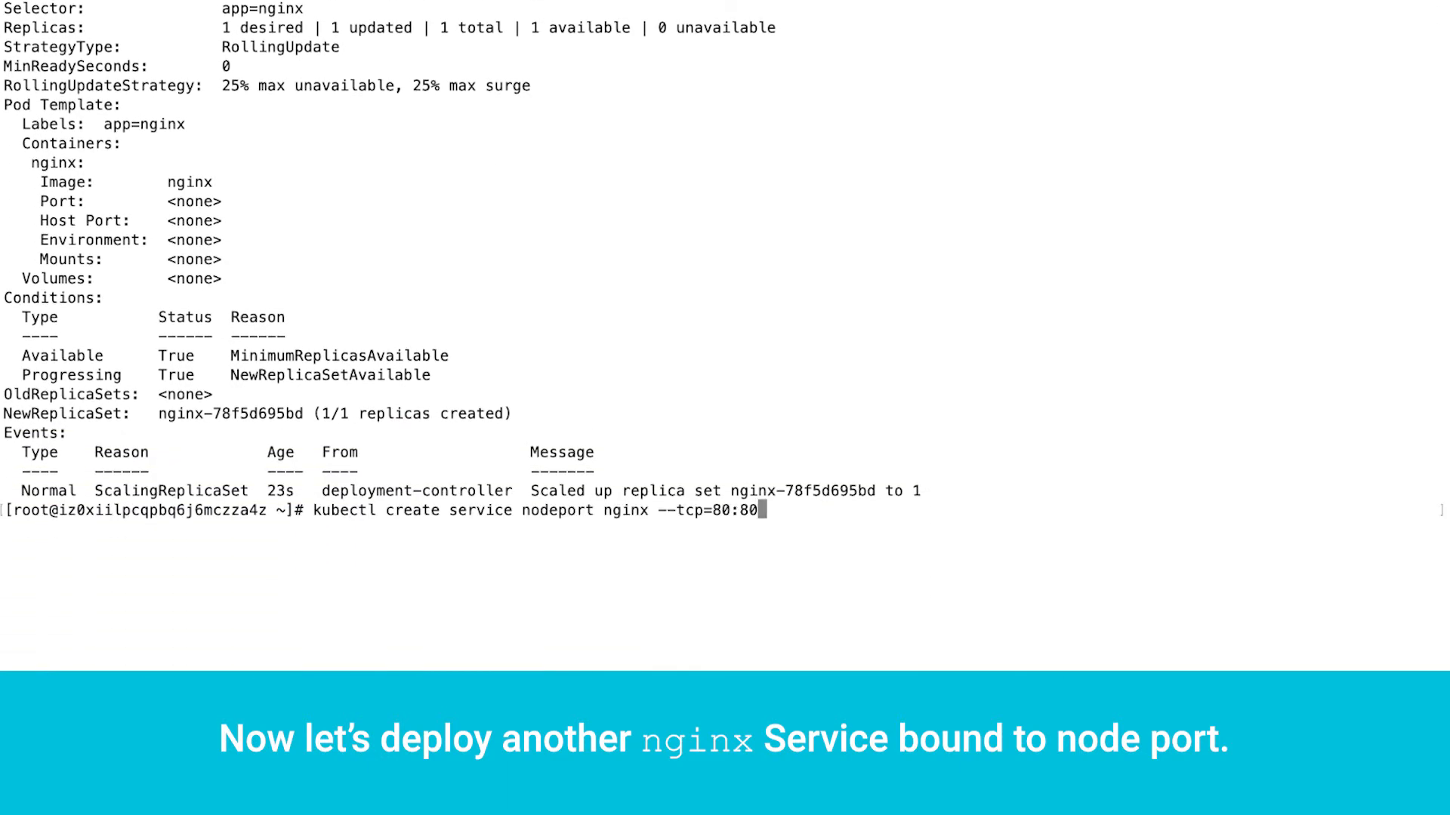
Step: Create the nginx NodePort service (tcp 80:80) and curl 172.19.14.233 for the welcome page
key(Return)
text(curl)
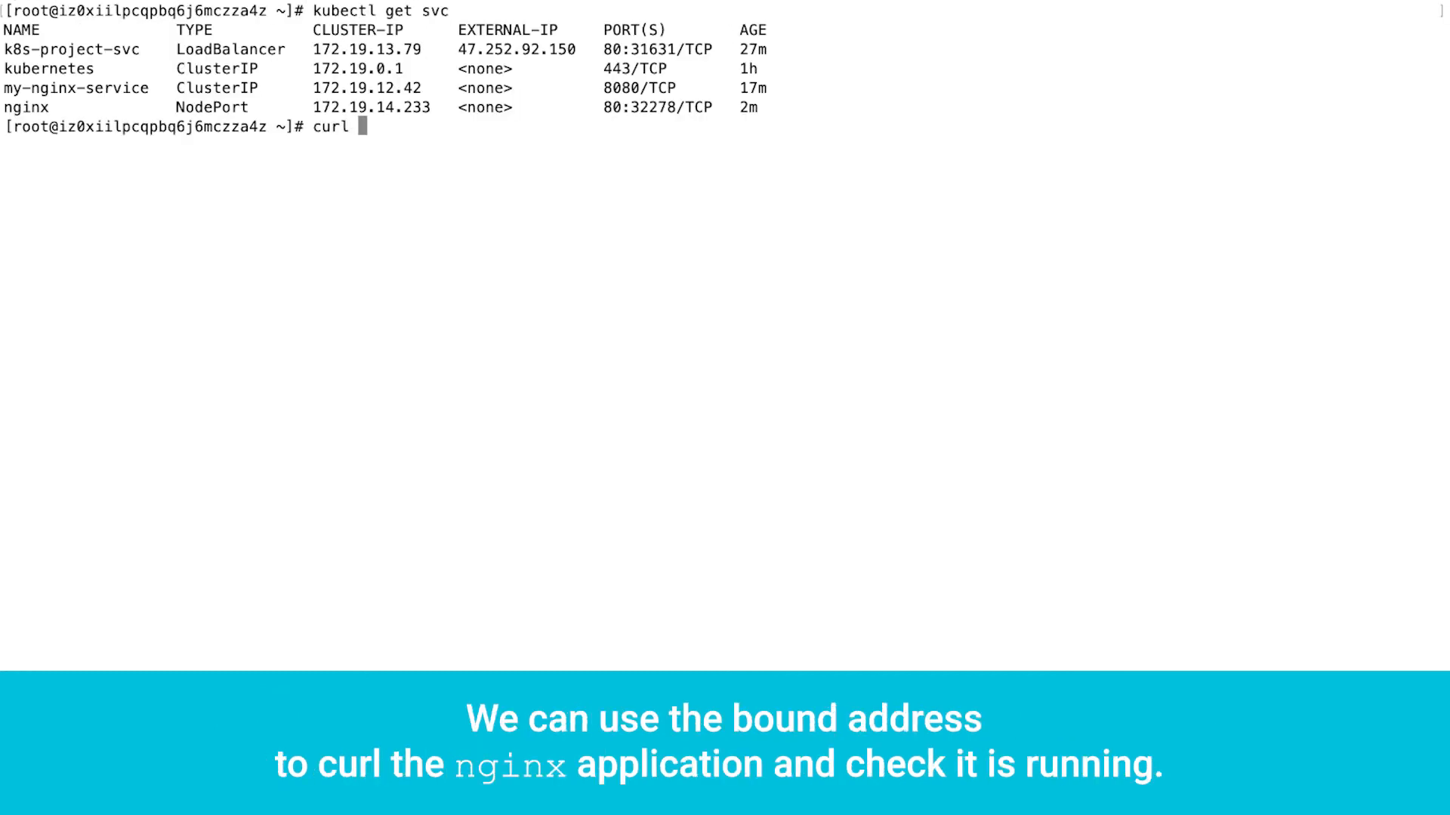
text(172.19.14.233)
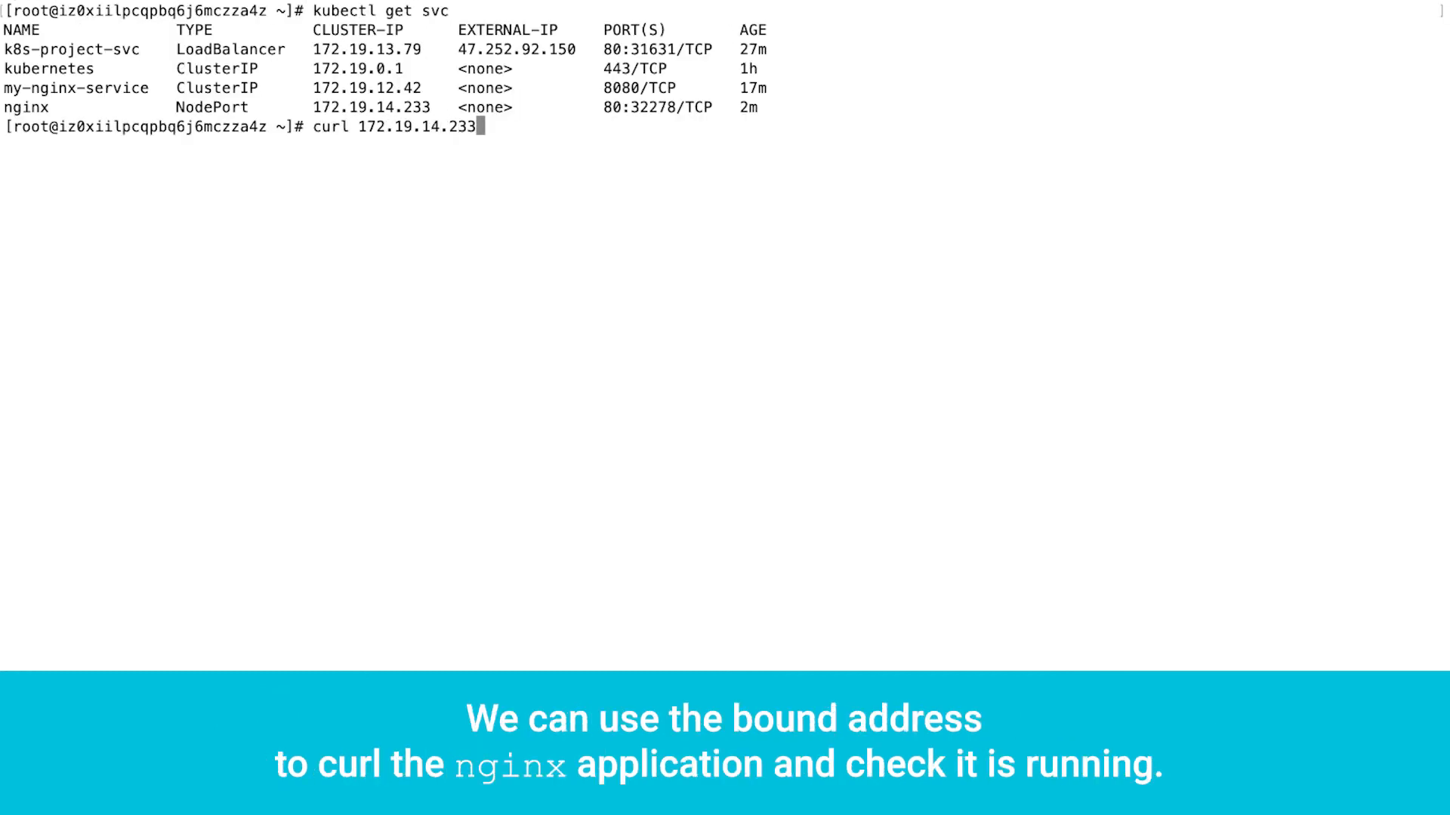
key(Return)
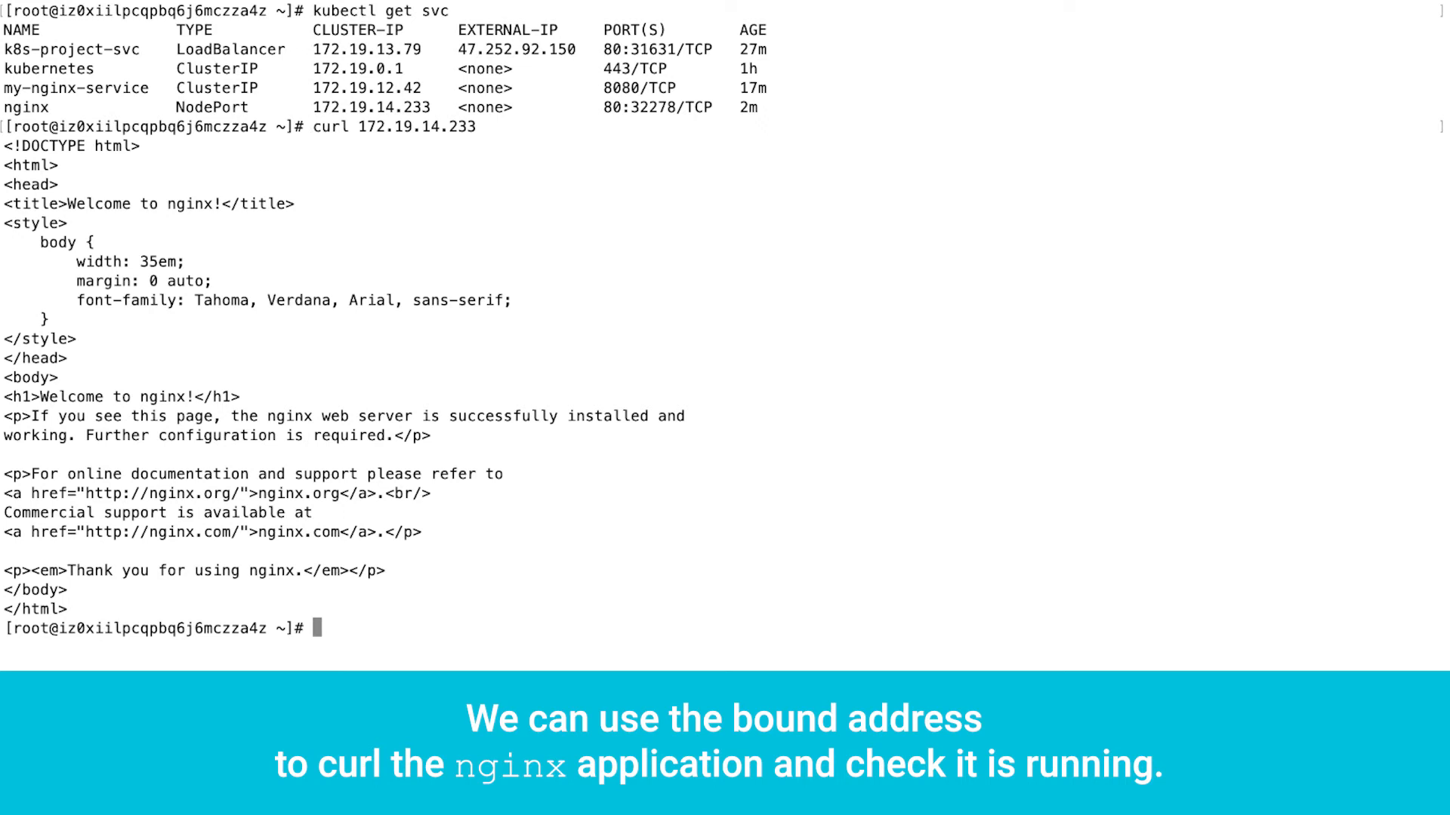